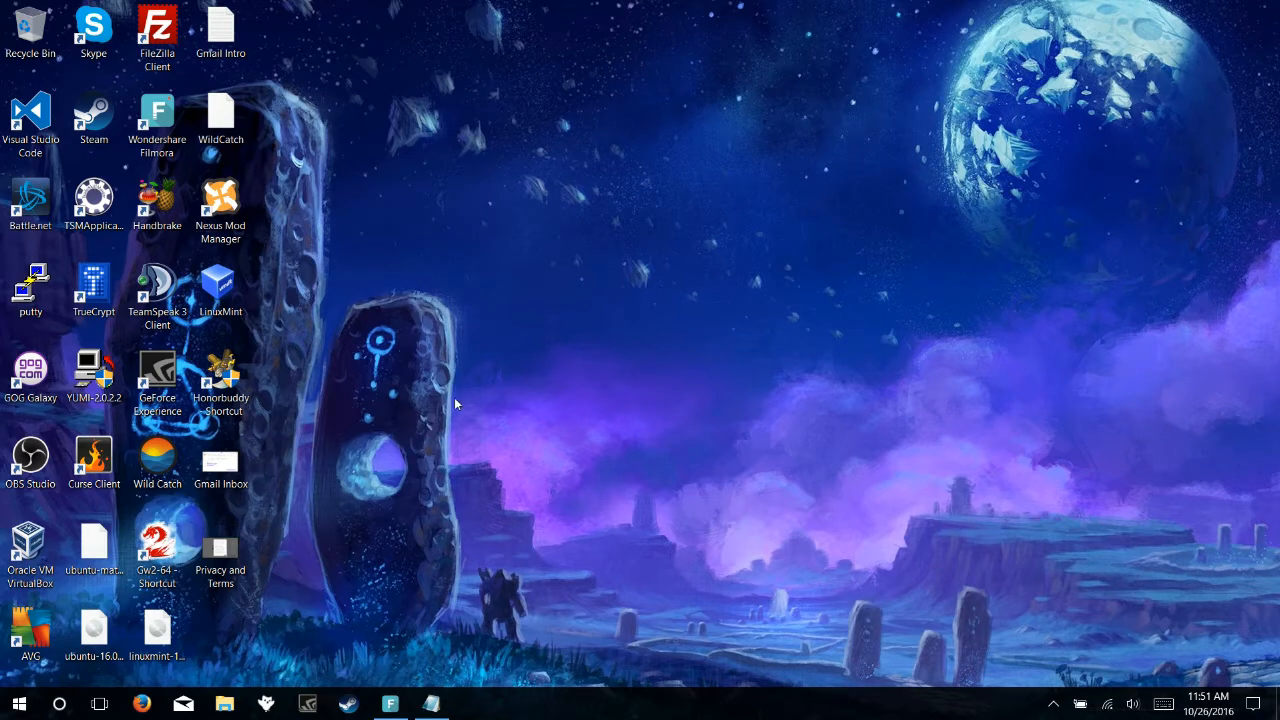
{"action": "mouse_move", "coordinate": [444, 572]}
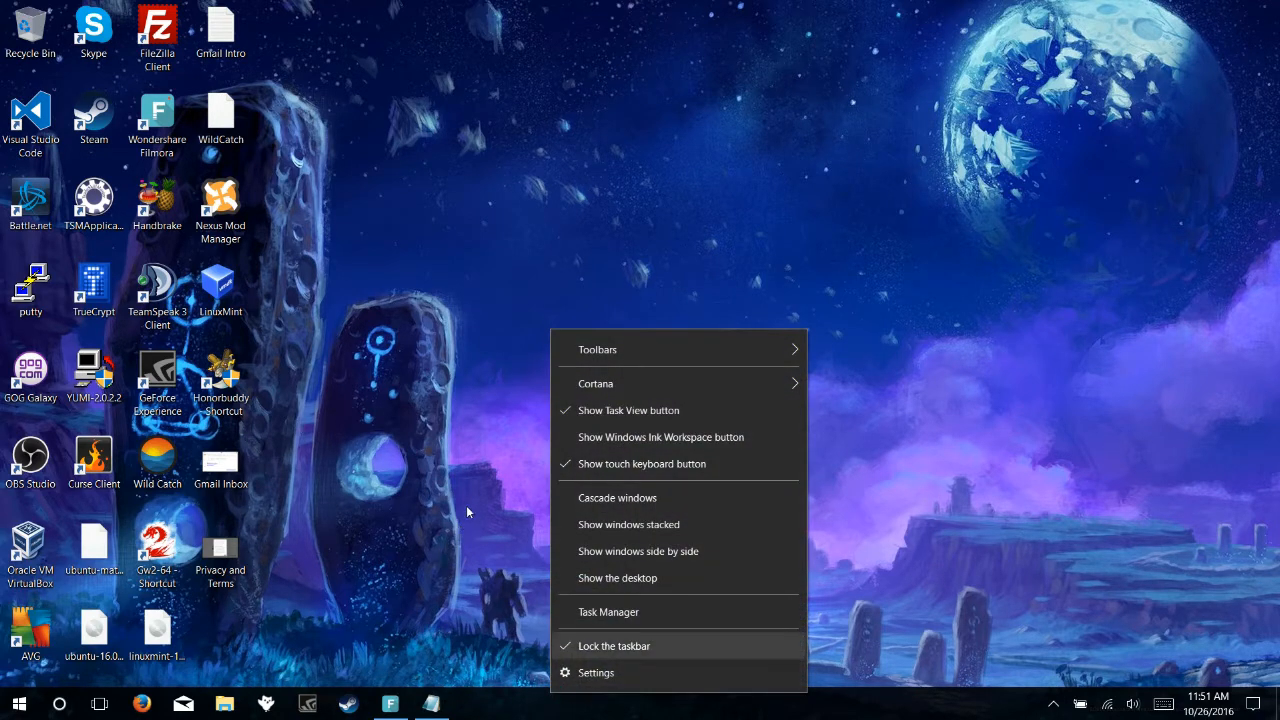
{"action": "mouse_move", "coordinate": [472, 492]}
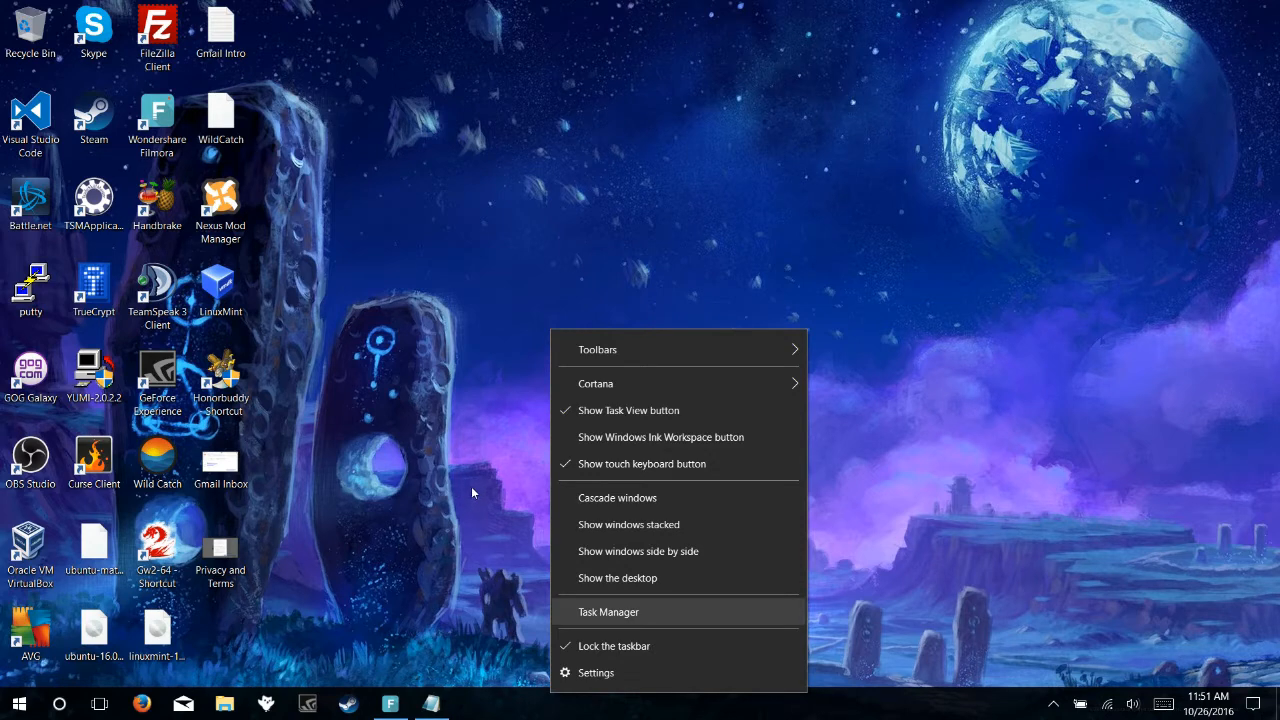
- Launch Task Manager and show the Startup list, selecting the Btmshellex entry
{"action": "left_click", "coordinate": [608, 612]}
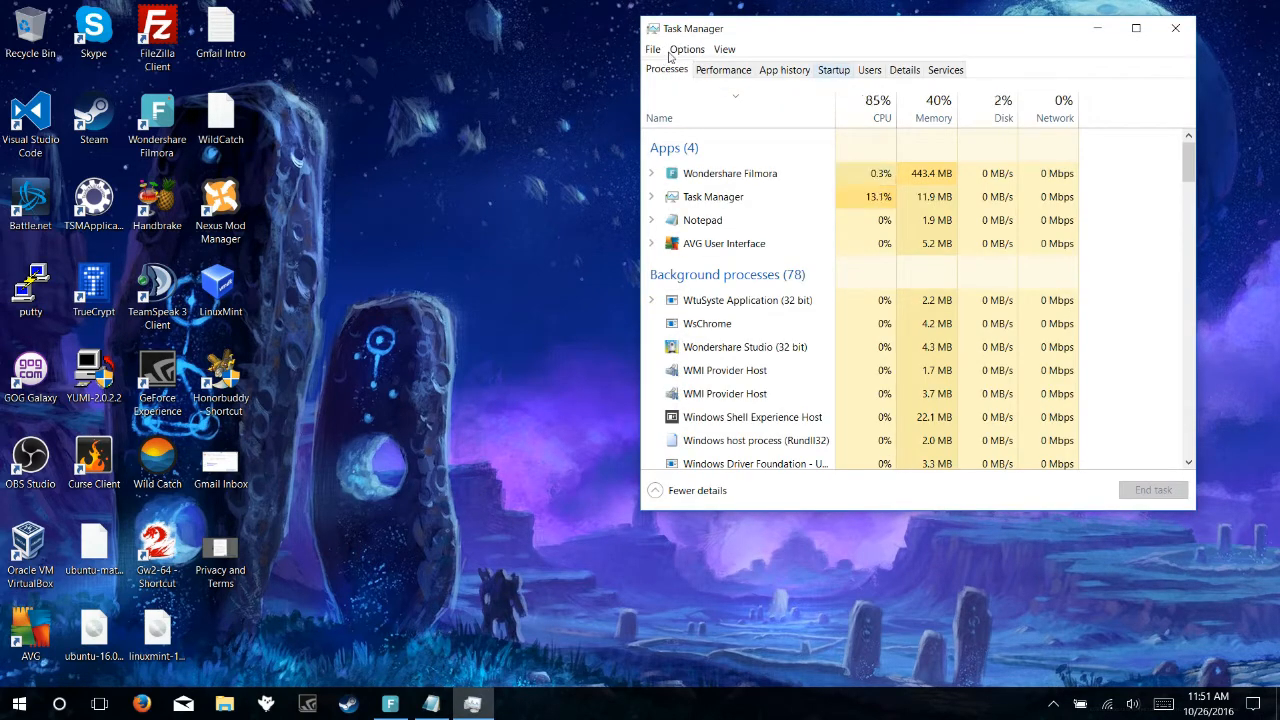
{"action": "left_click", "coordinate": [832, 68]}
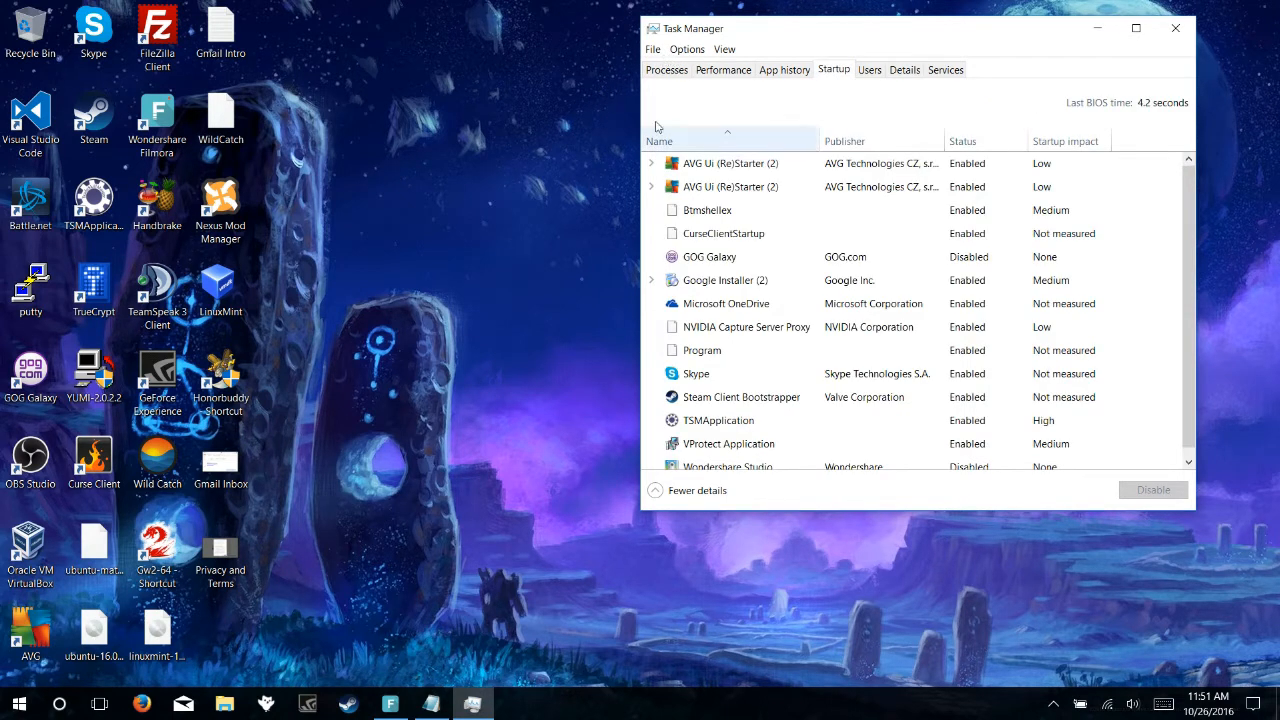
{"action": "scroll", "scroll_direction": "down", "scroll_amount": 3}
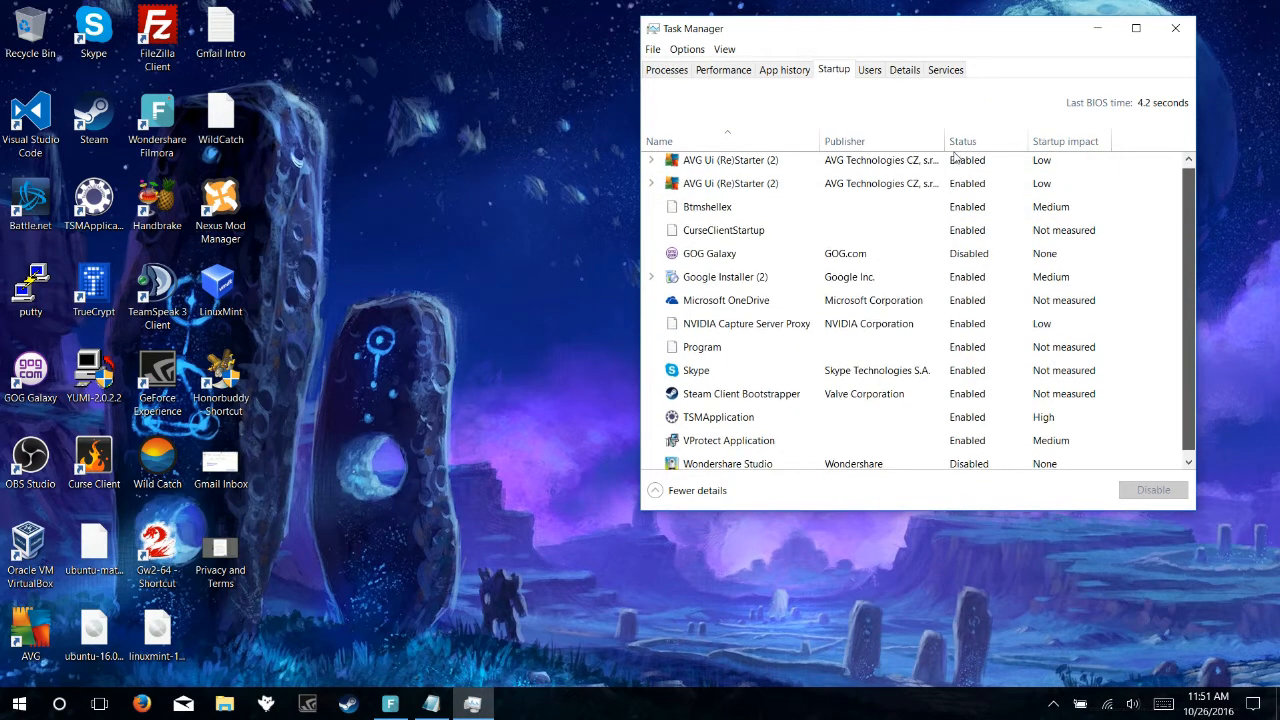
{"action": "left_click", "coordinate": [708, 210]}
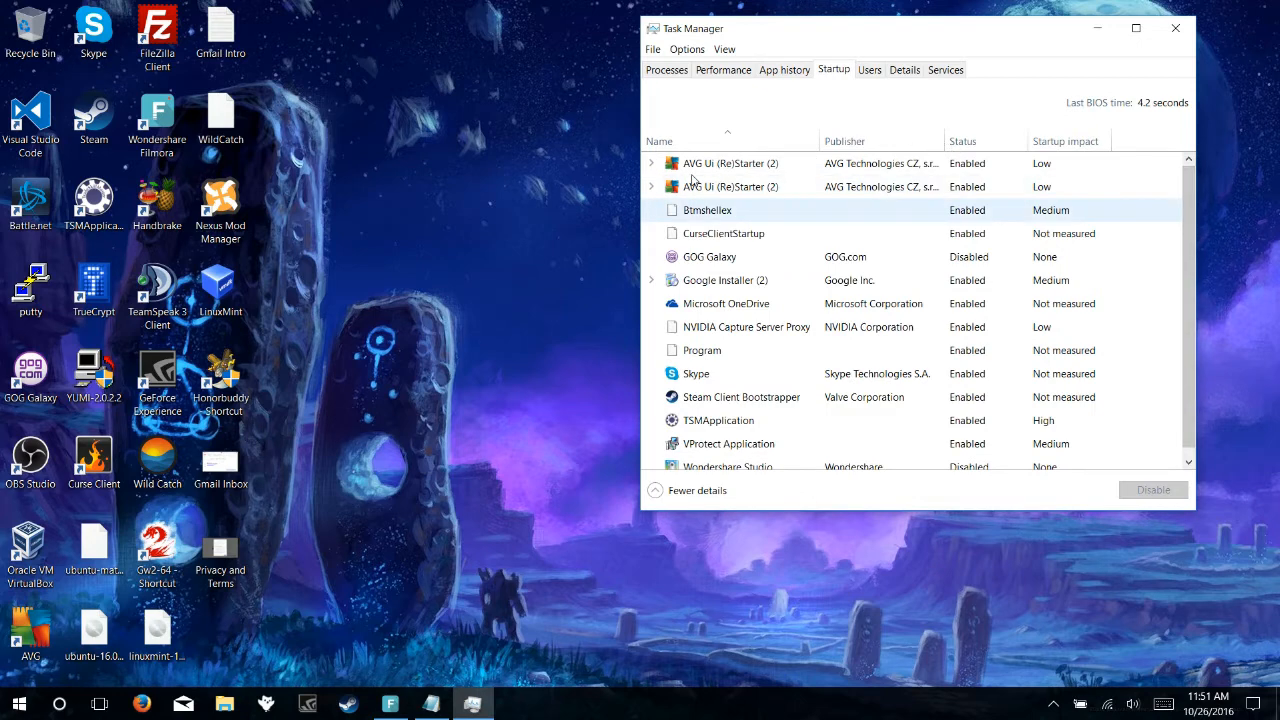
{"action": "mouse_move", "coordinate": [684, 180]}
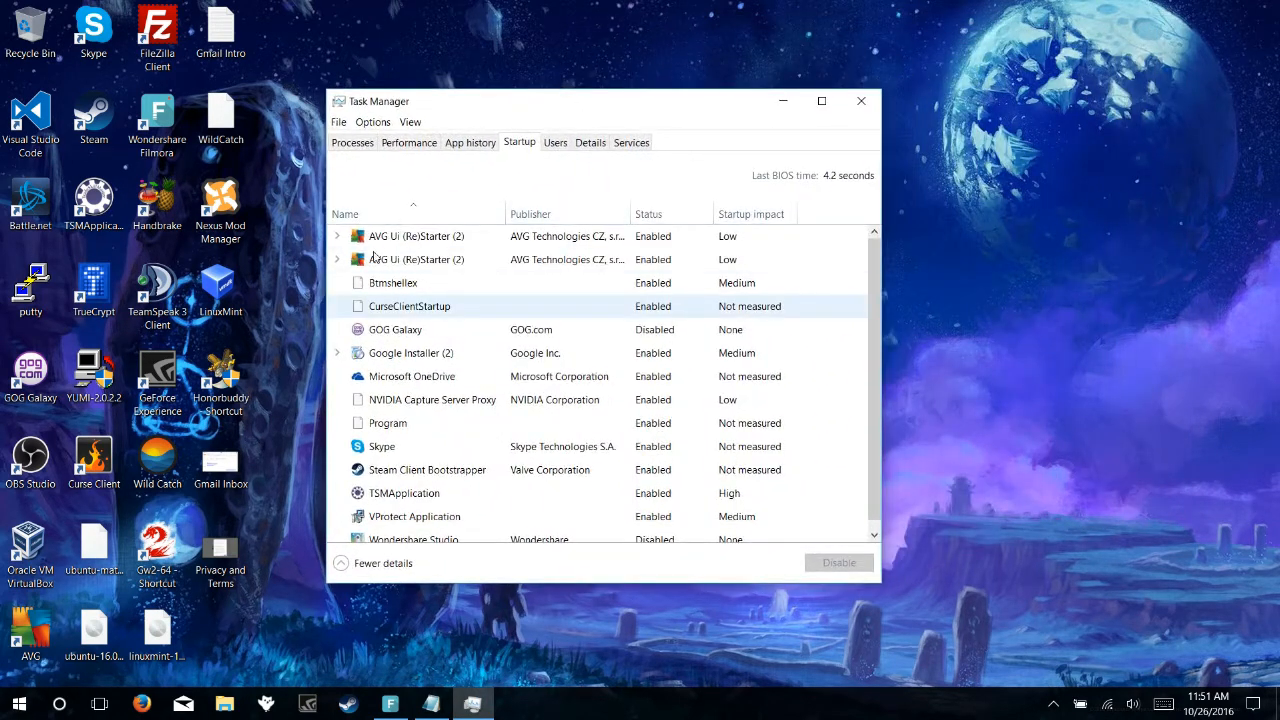
- Review further startup entries, selecting Skype and then Microsoft OneDrive
{"action": "scroll", "scroll_direction": "down", "scroll_amount": 3}
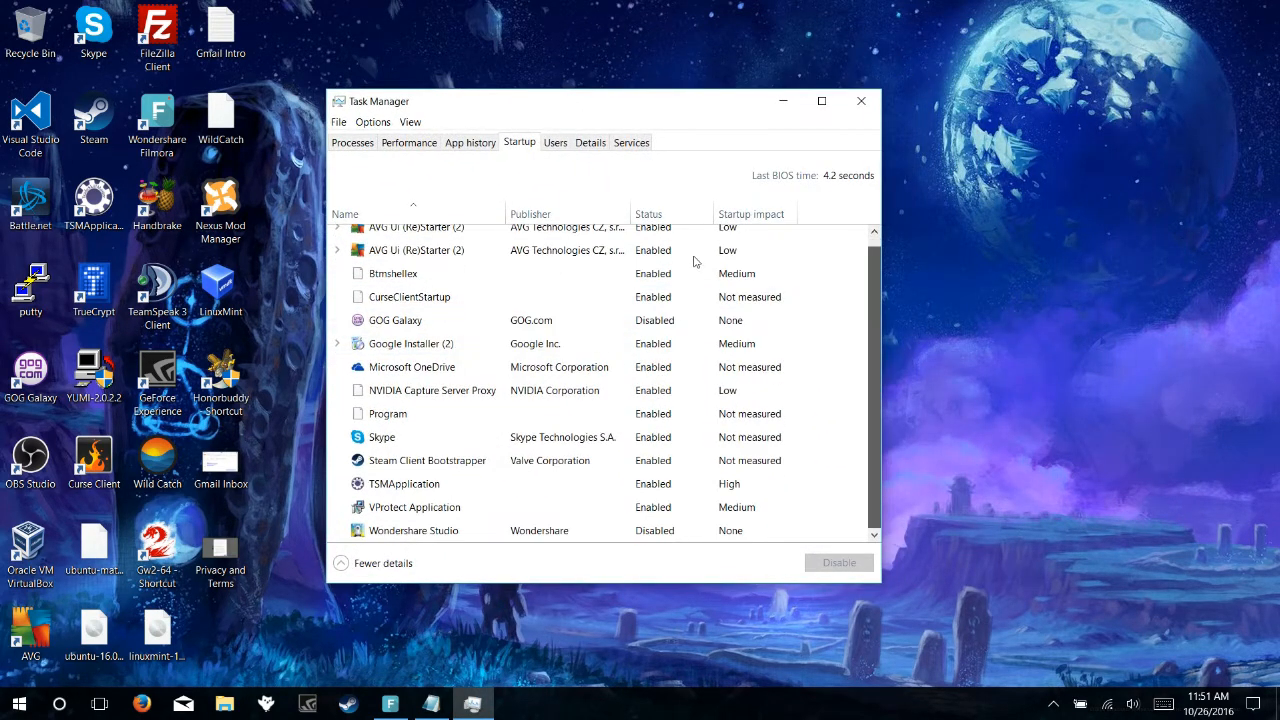
{"action": "left_click", "coordinate": [382, 436]}
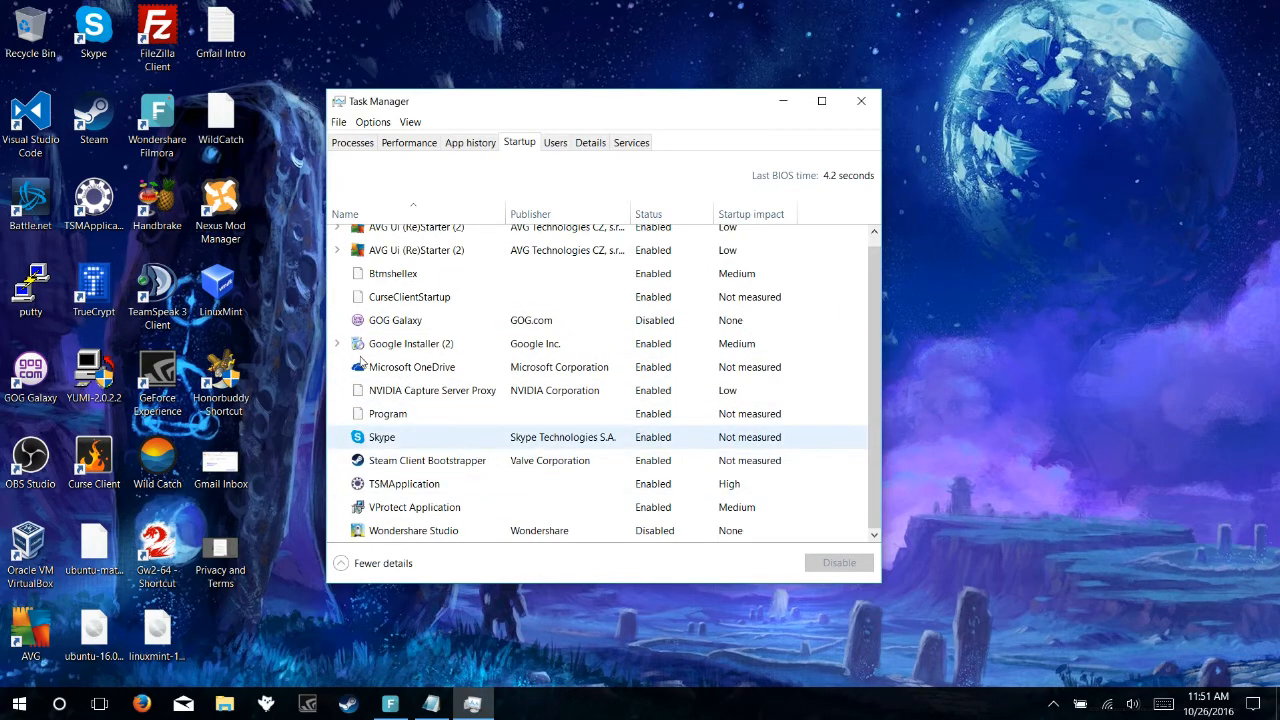
{"action": "left_click", "coordinate": [412, 366]}
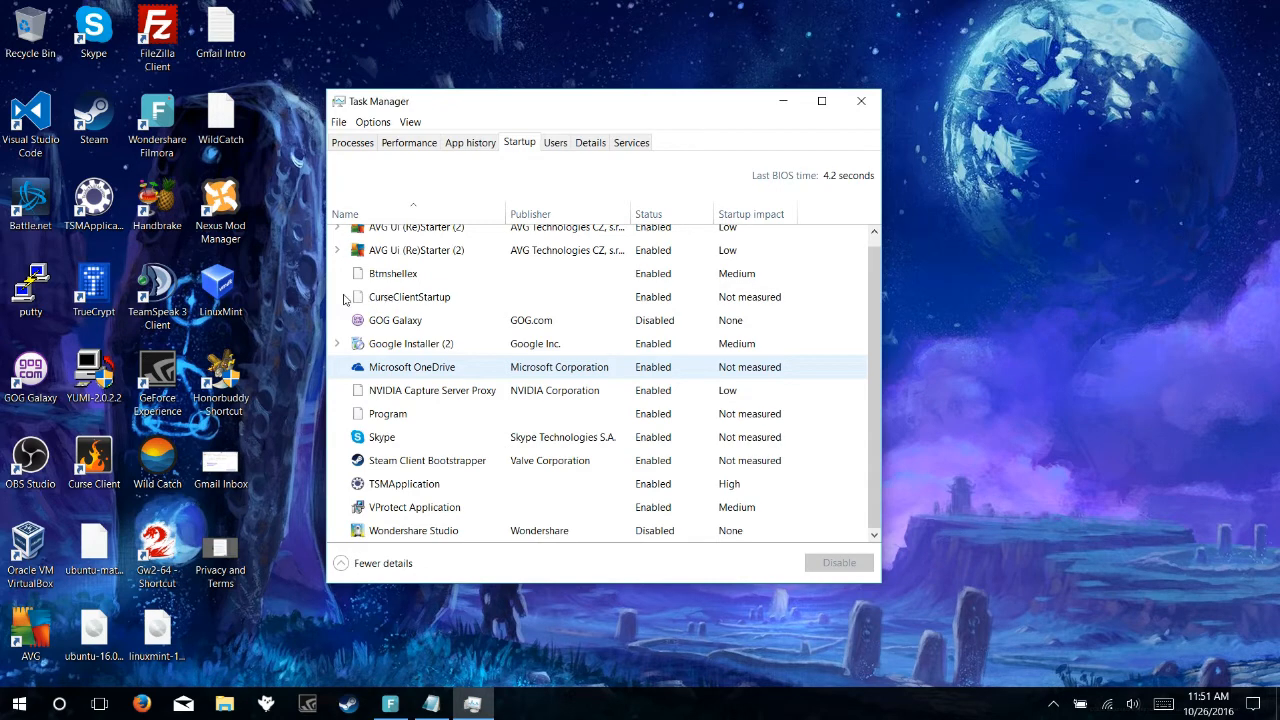
{"action": "mouse_move", "coordinate": [310, 300]}
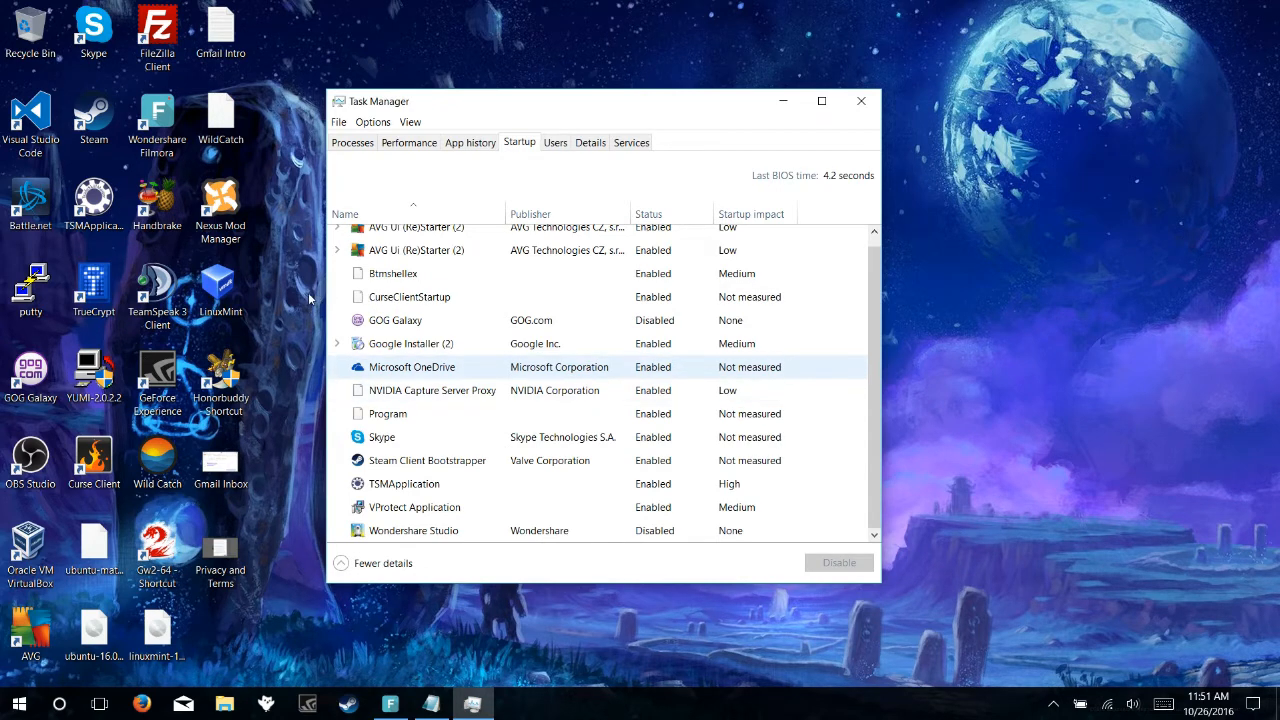
{"action": "mouse_move", "coordinate": [350, 296]}
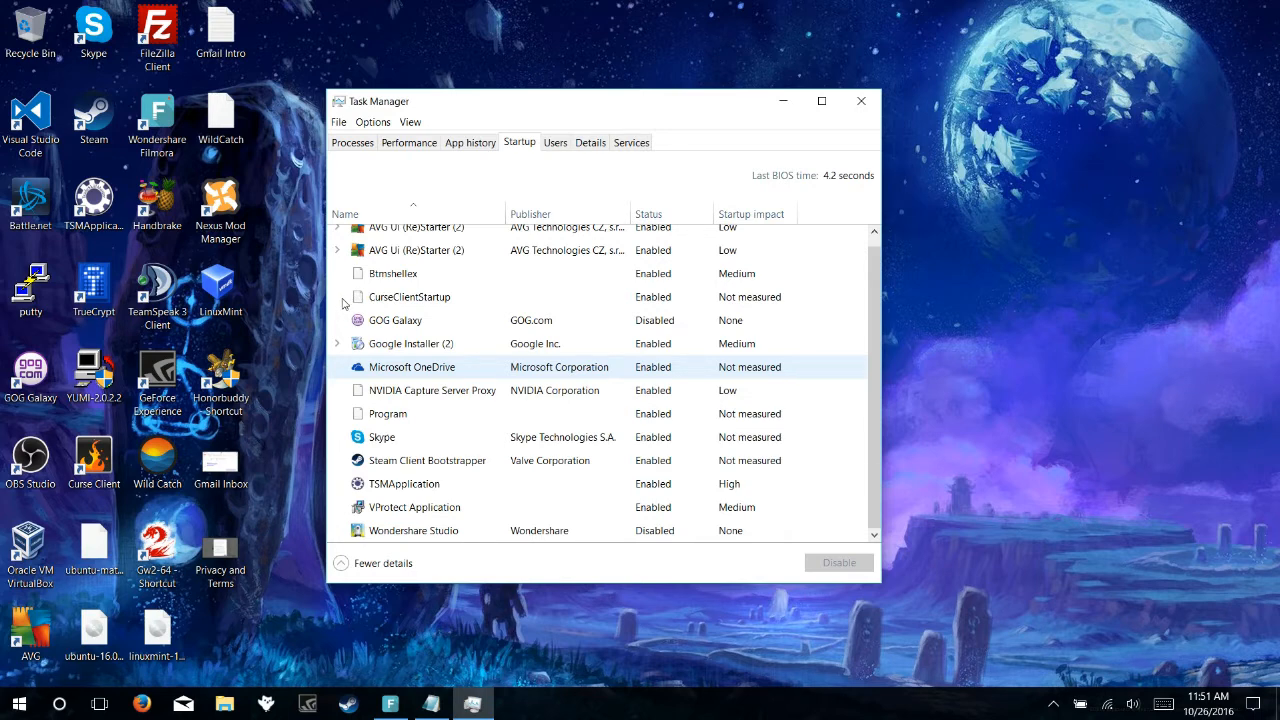
{"action": "mouse_move", "coordinate": [420, 296]}
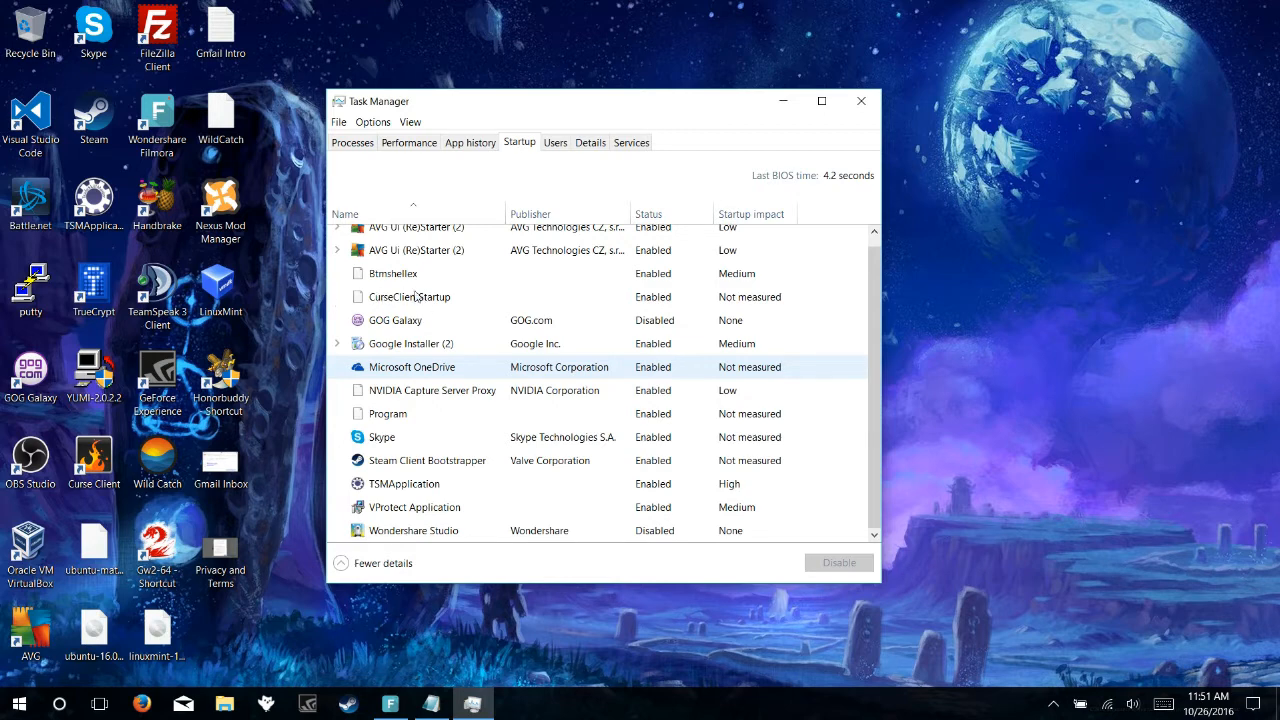
{"action": "mouse_move", "coordinate": [334, 296]}
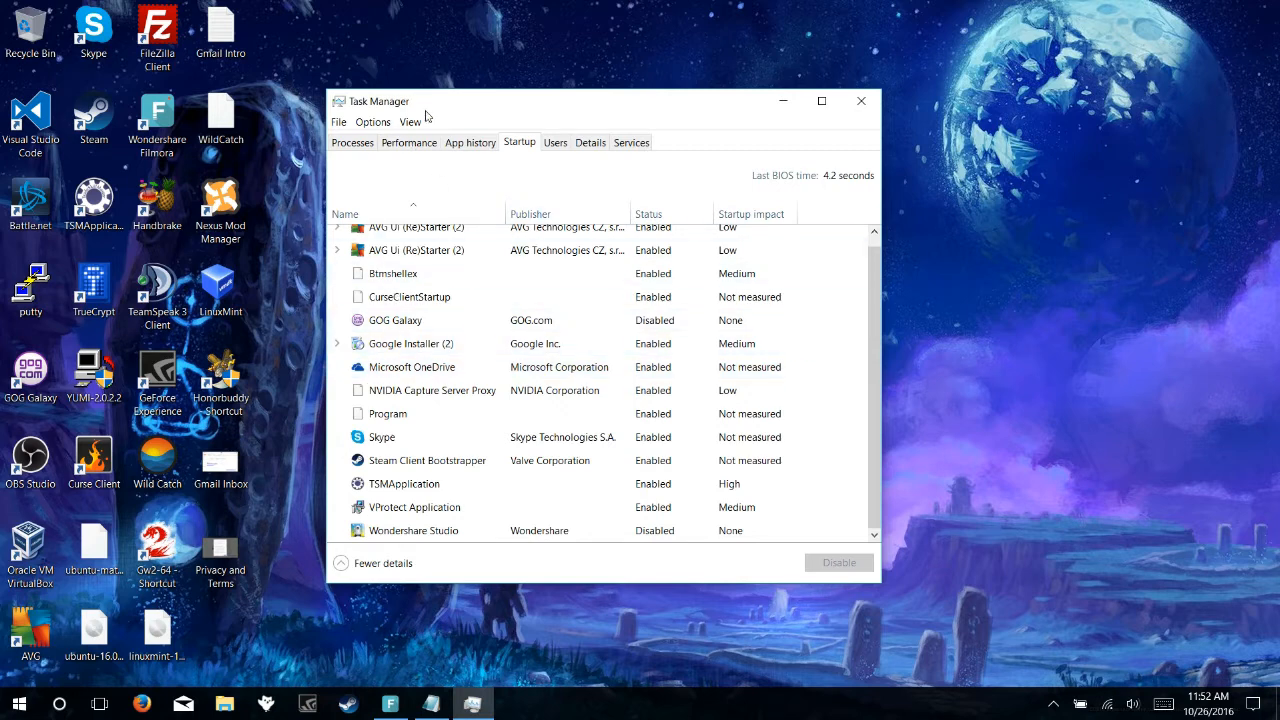
{"action": "left_click", "coordinate": [412, 368]}
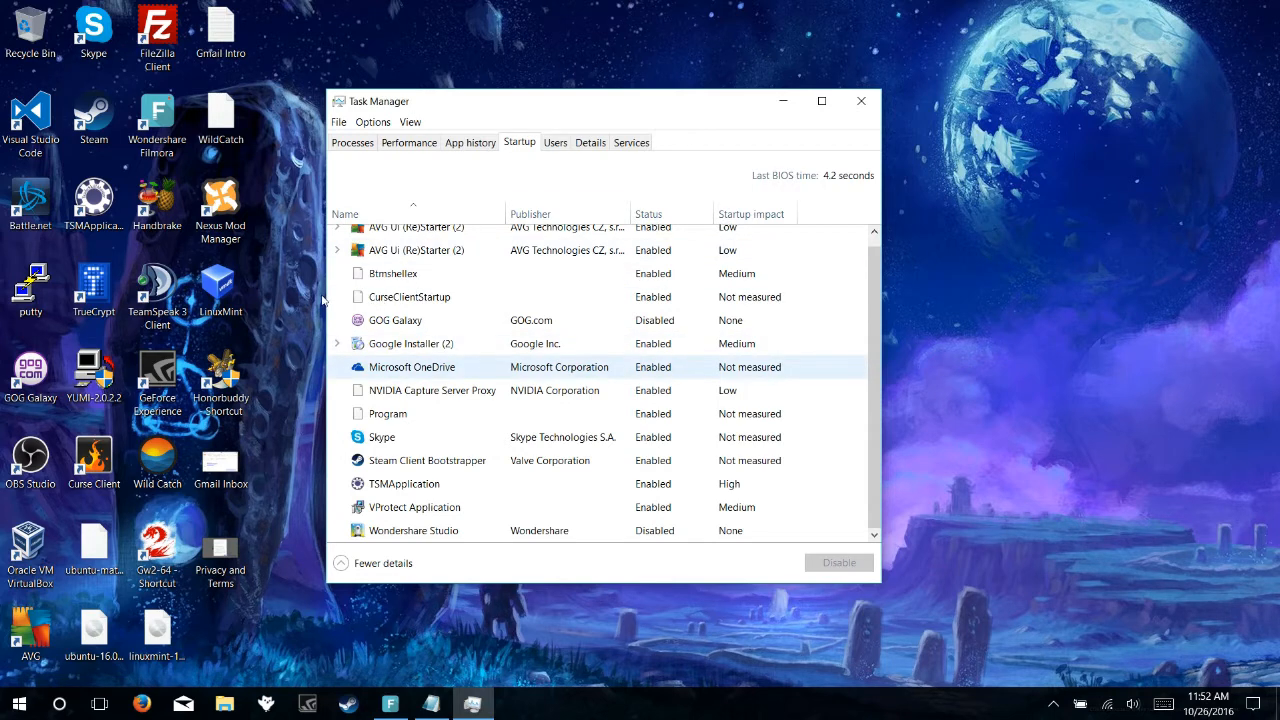
{"action": "mouse_move", "coordinate": [352, 296]}
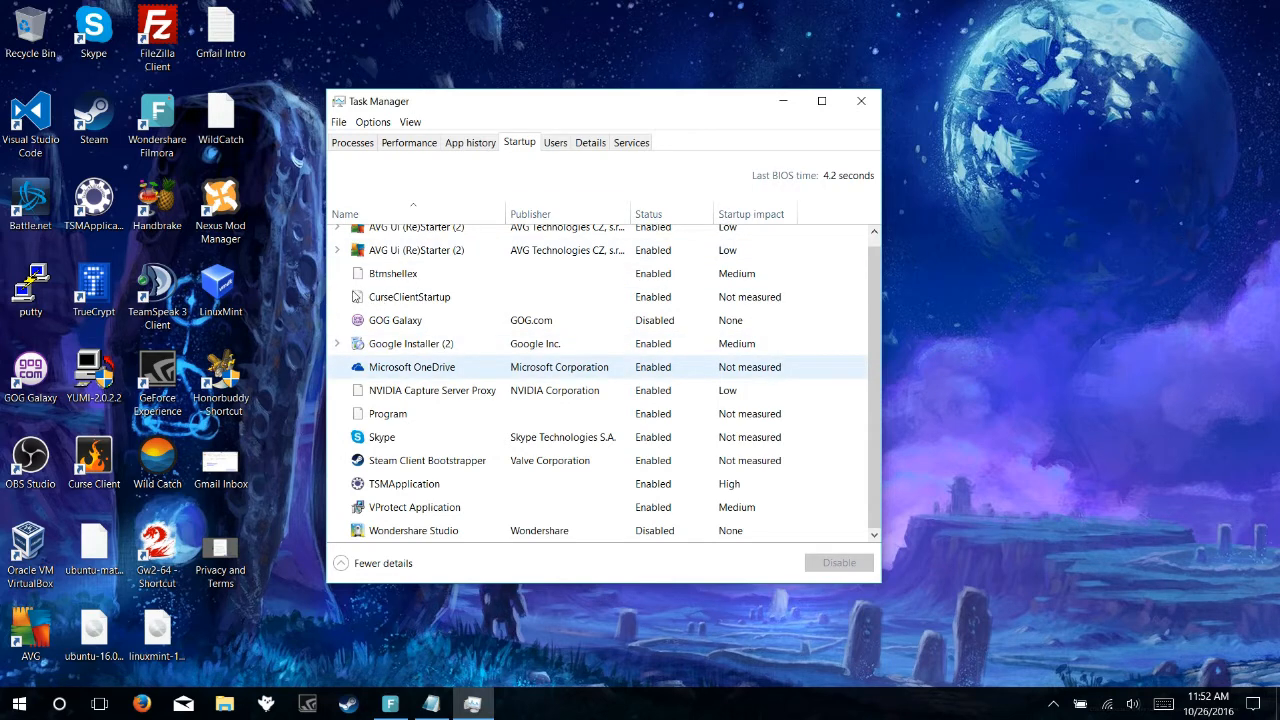
{"action": "right_click", "coordinate": [412, 368]}
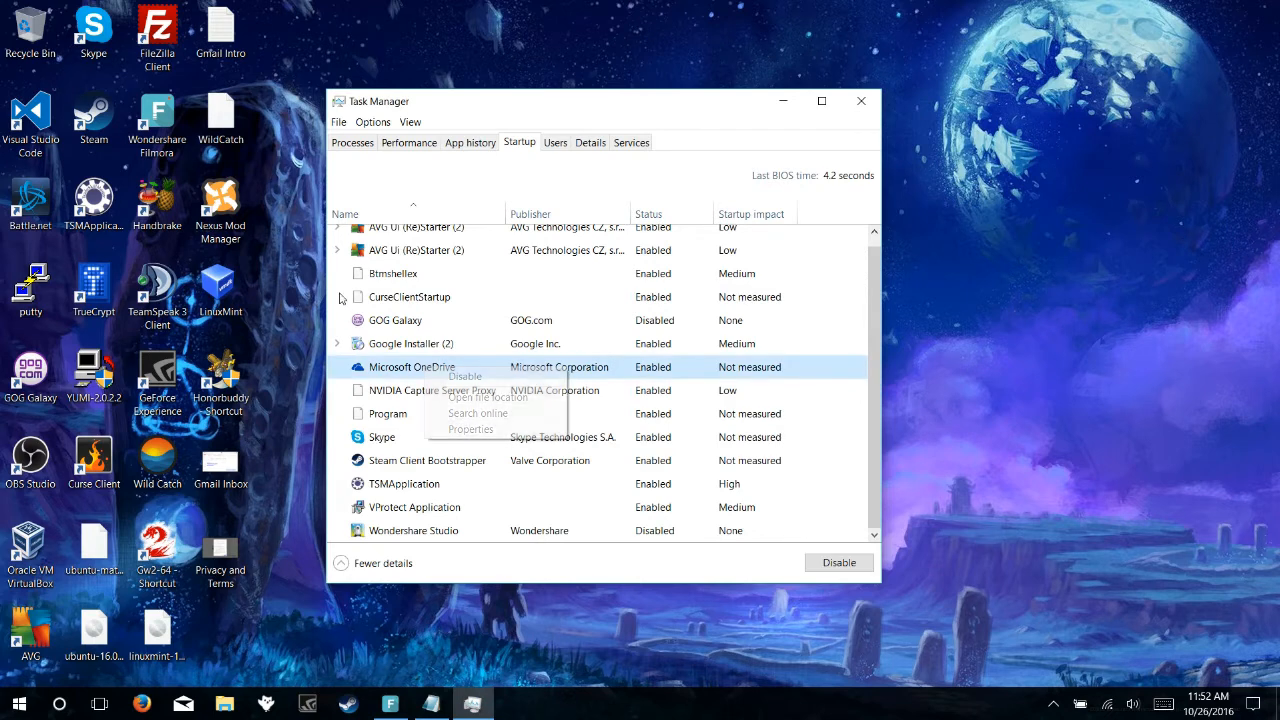
{"action": "left_click", "coordinate": [464, 376]}
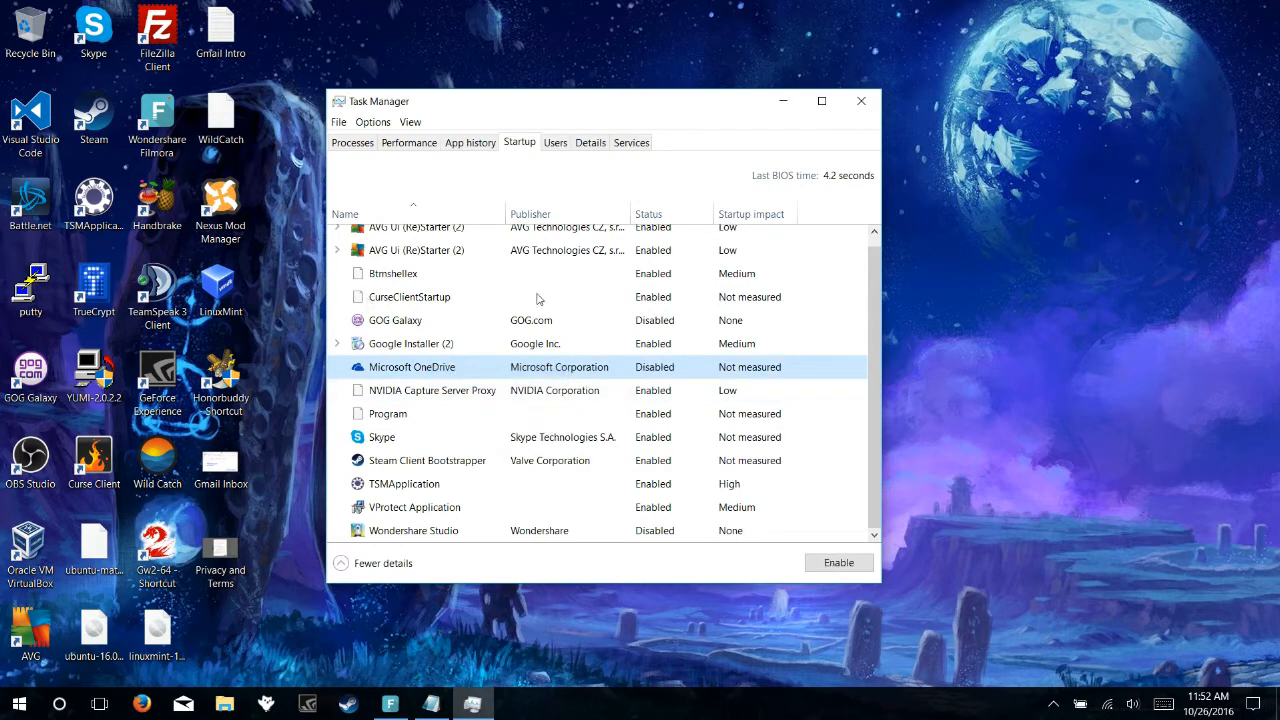
{"action": "scroll", "scroll_direction": "up", "scroll_amount": 3}
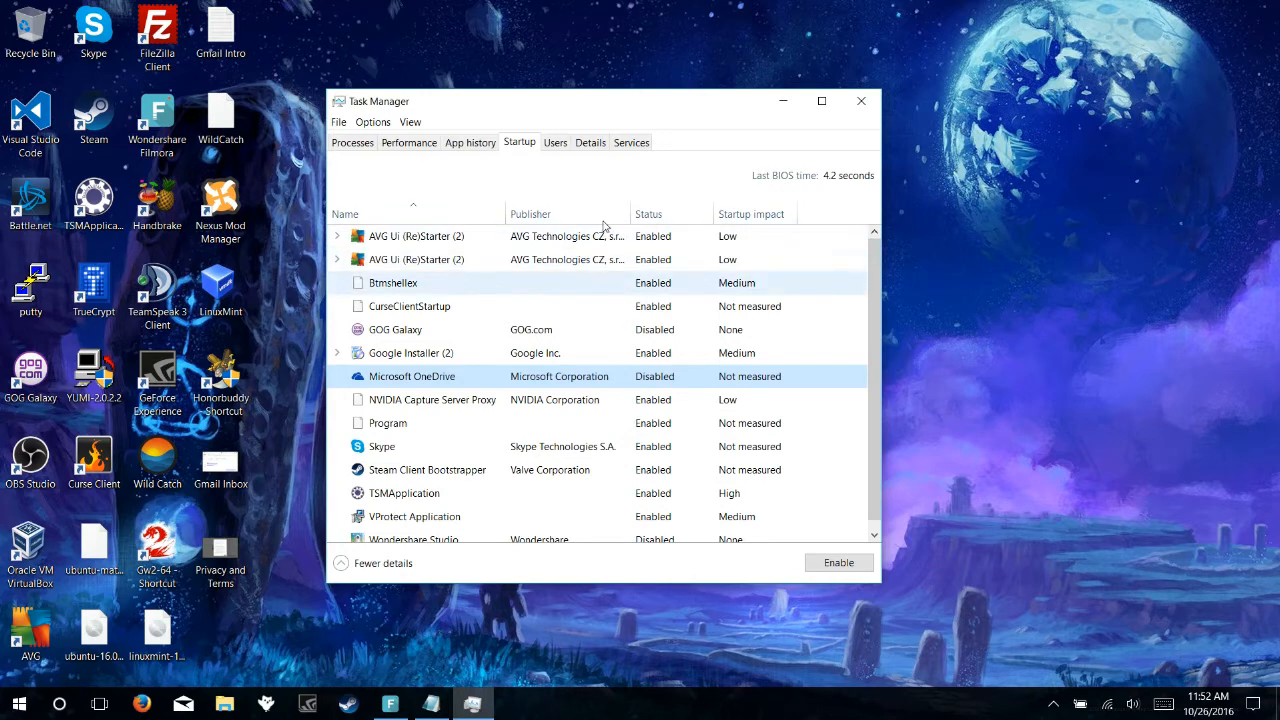
{"action": "mouse_move", "coordinate": [588, 244]}
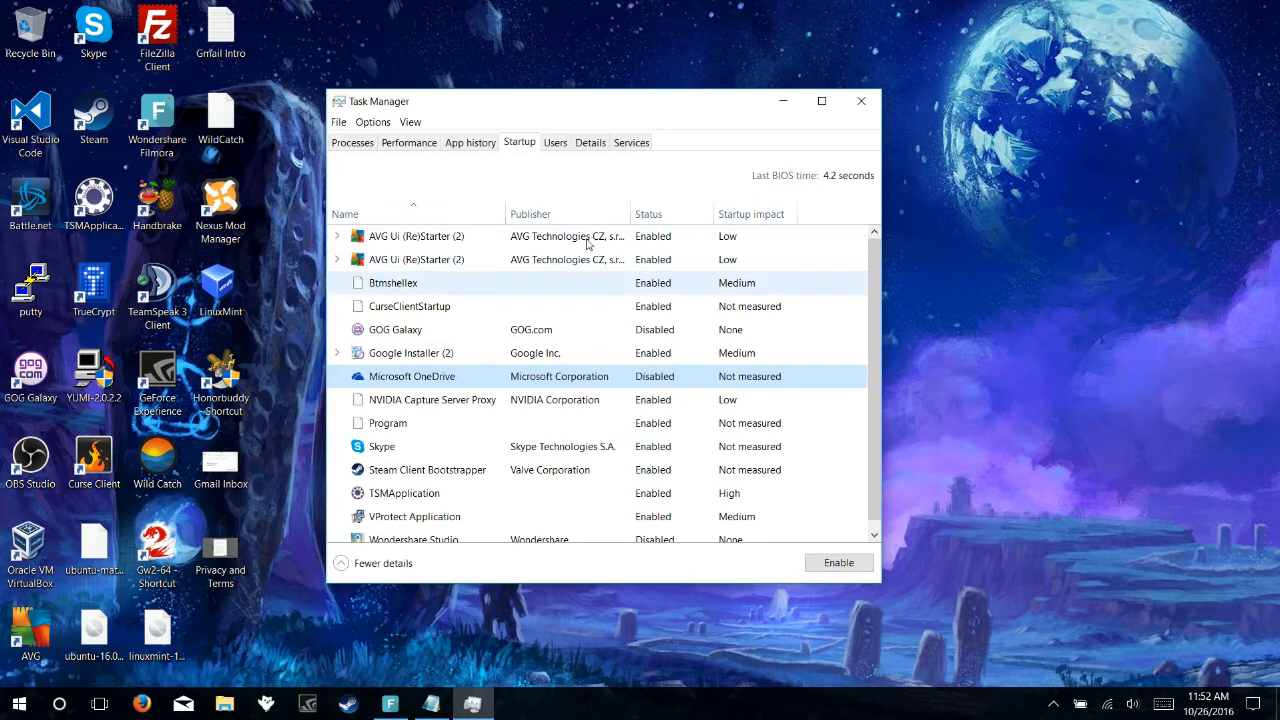
{"action": "mouse_move", "coordinate": [636, 230]}
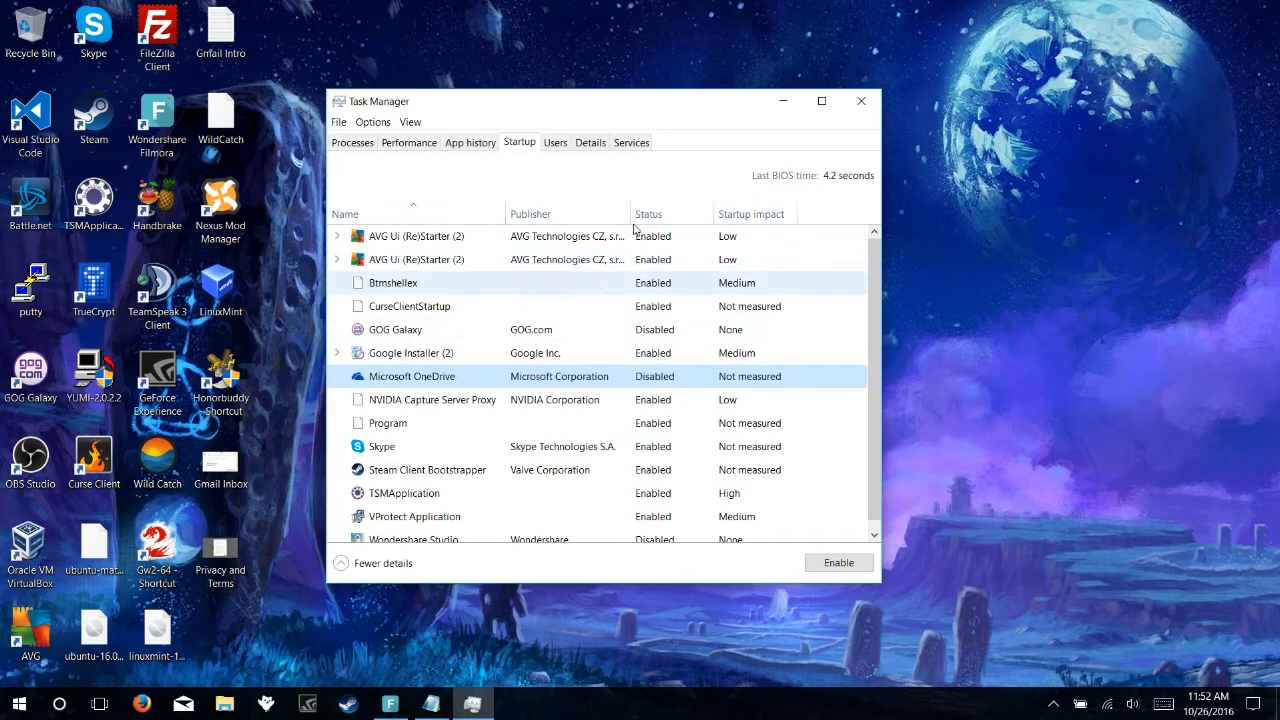
{"action": "left_click", "coordinate": [396, 328]}
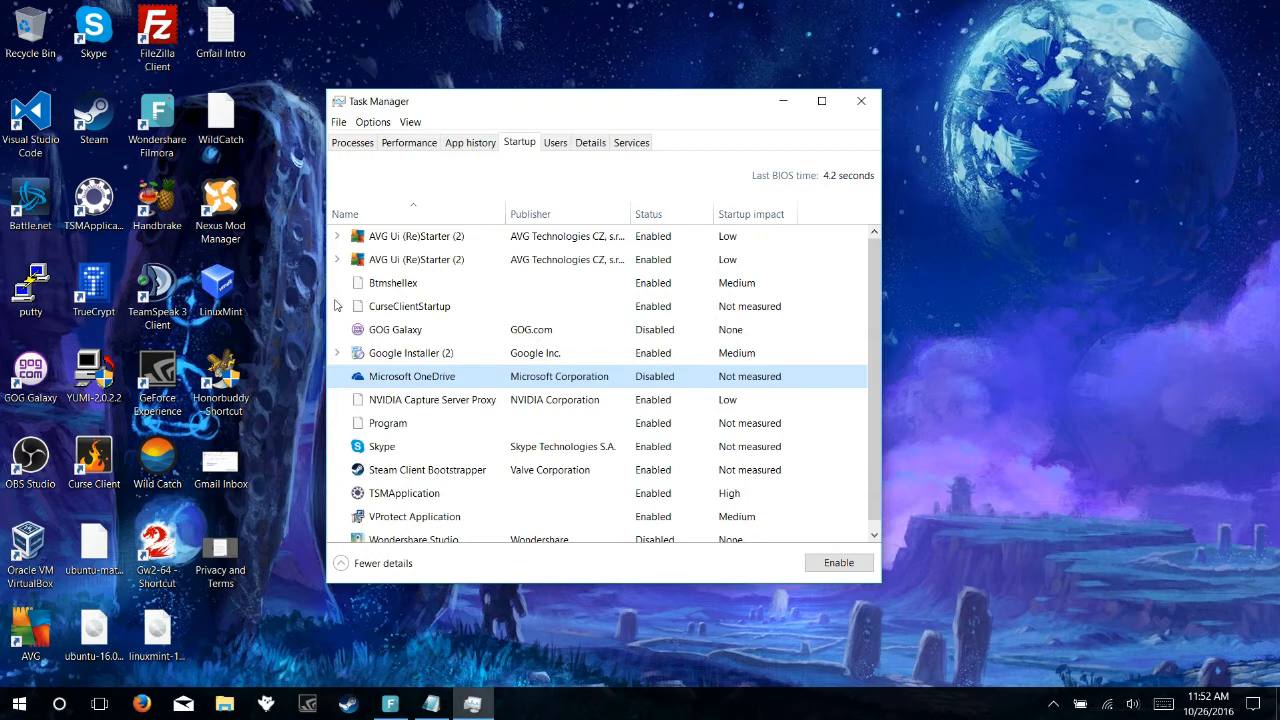
{"action": "scroll", "scroll_direction": "down", "scroll_amount": 3}
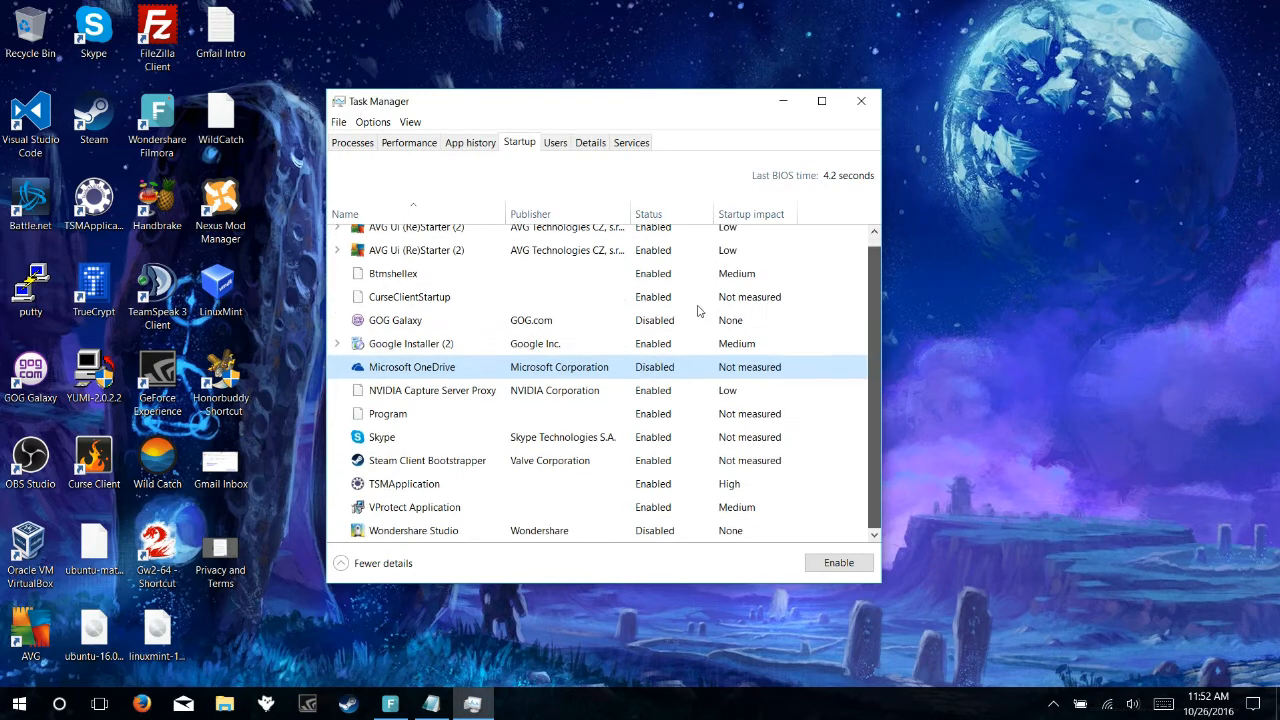
{"action": "mouse_move", "coordinate": [330, 300]}
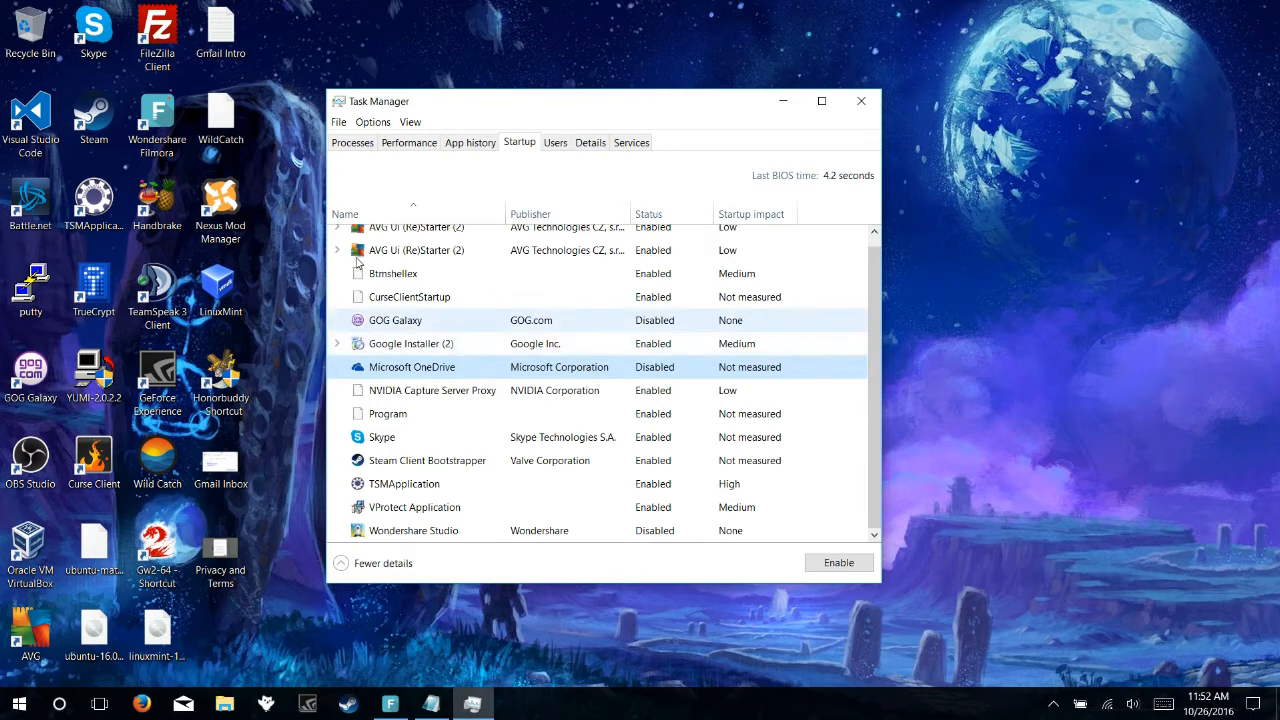
{"action": "mouse_move", "coordinate": [304, 260]}
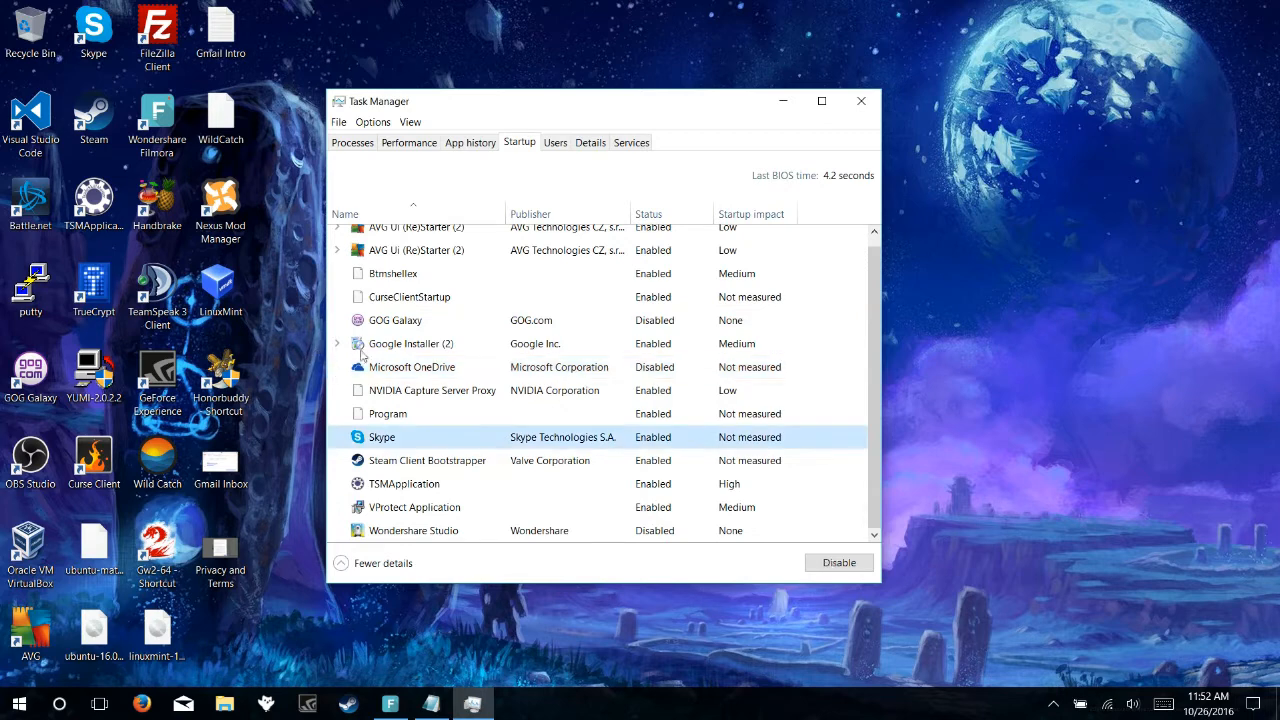
- Disable the Skype startup entry from its right-click menu
{"action": "right_click", "coordinate": [382, 436]}
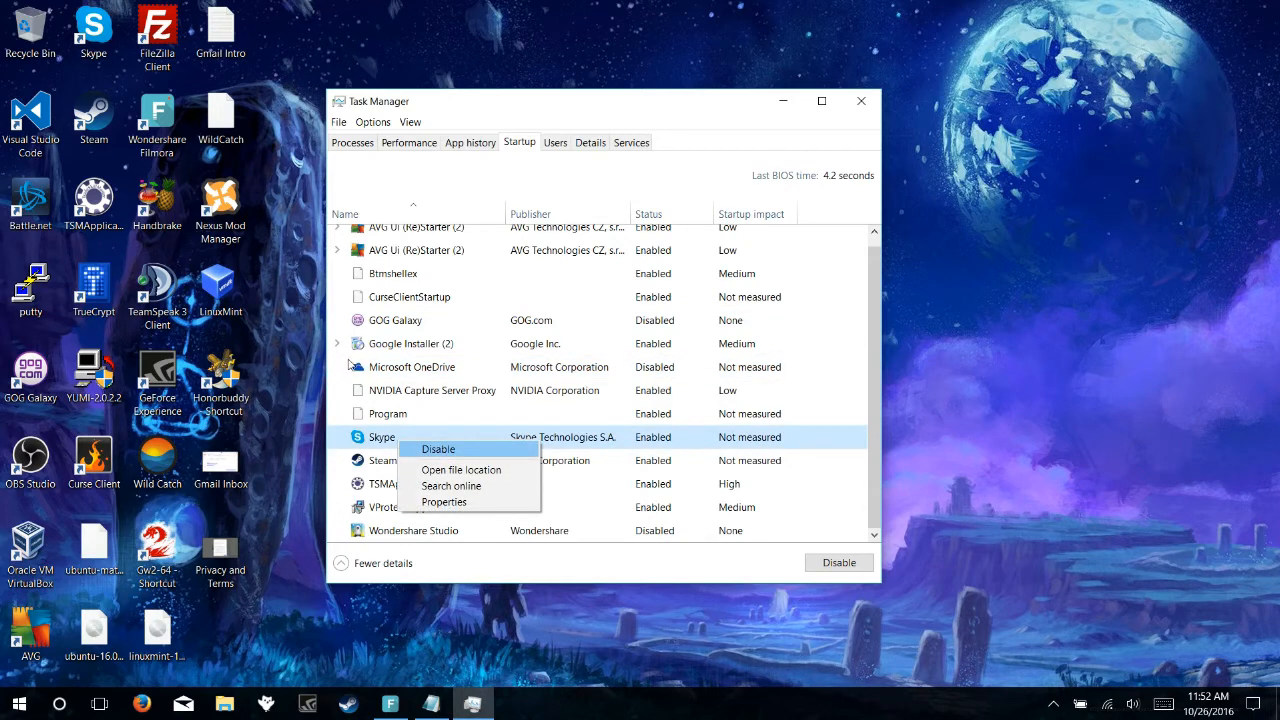
{"action": "left_click", "coordinate": [438, 448]}
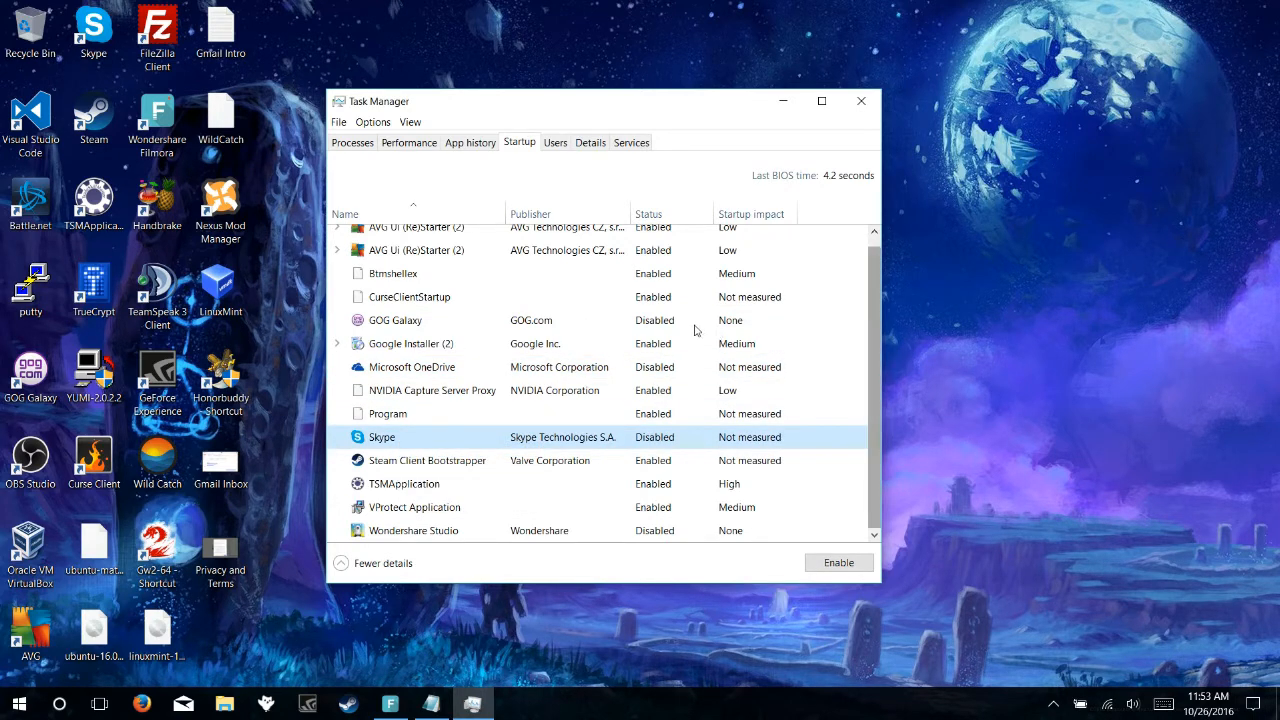
{"action": "mouse_move", "coordinate": [544, 348]}
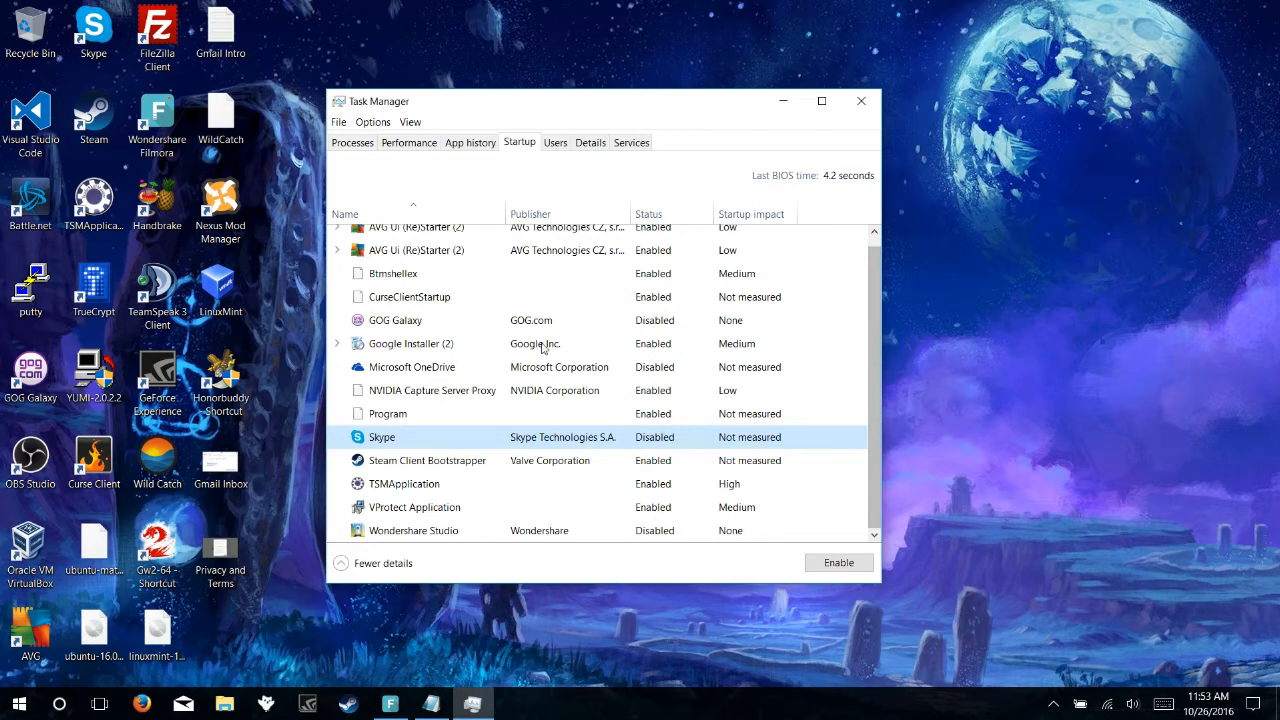
{"action": "mouse_move", "coordinate": [360, 360]}
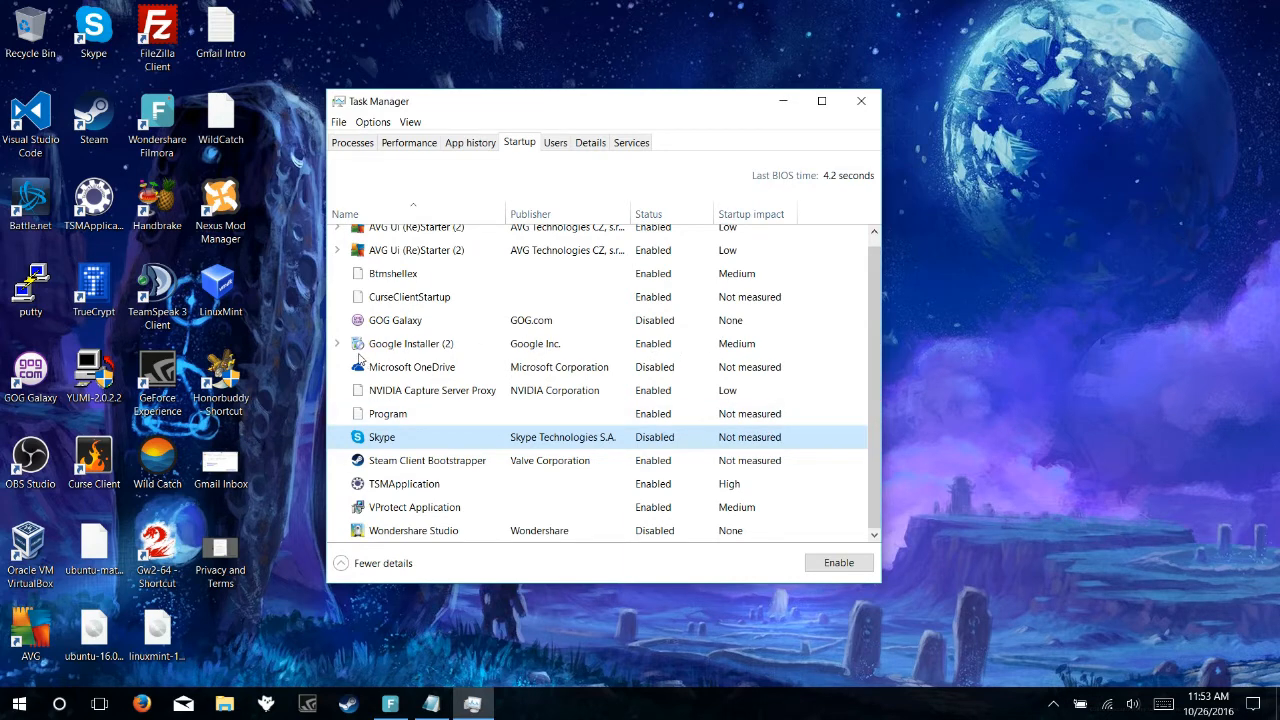
- Disable the Steam Client Bootstrapper startup entry with the Disable button
{"action": "left_click", "coordinate": [426, 460]}
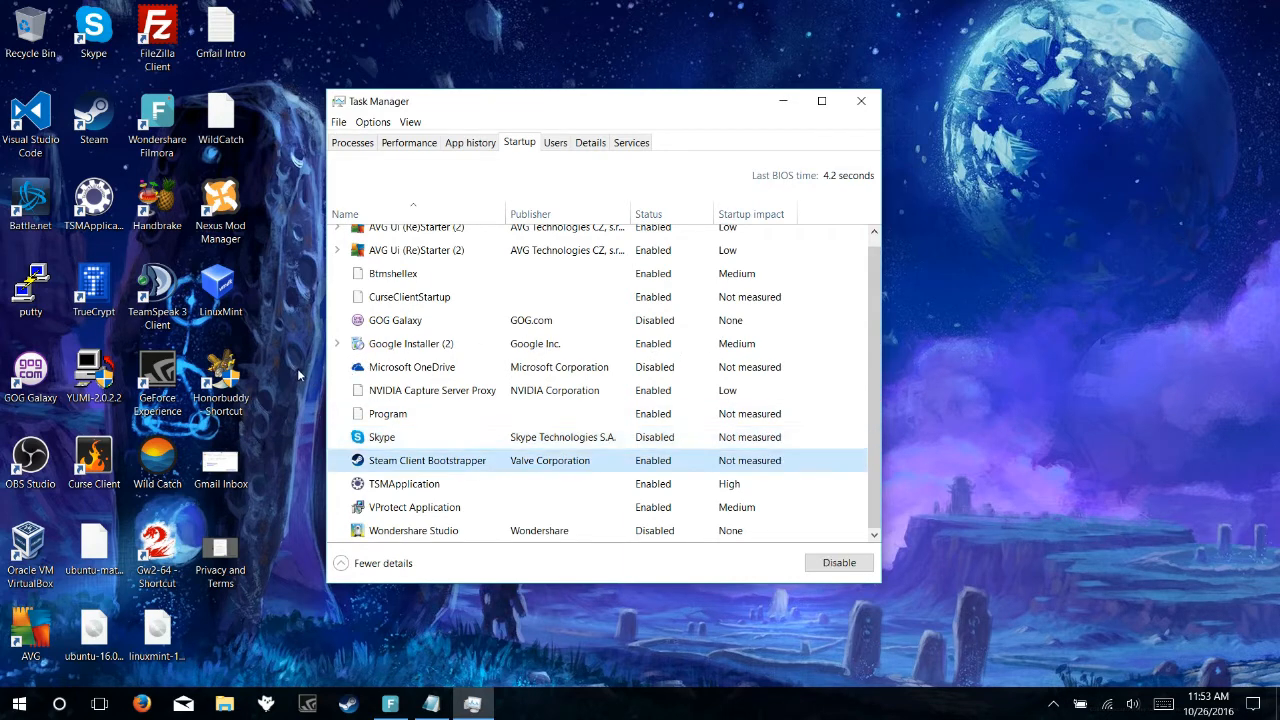
{"action": "left_click", "coordinate": [840, 562]}
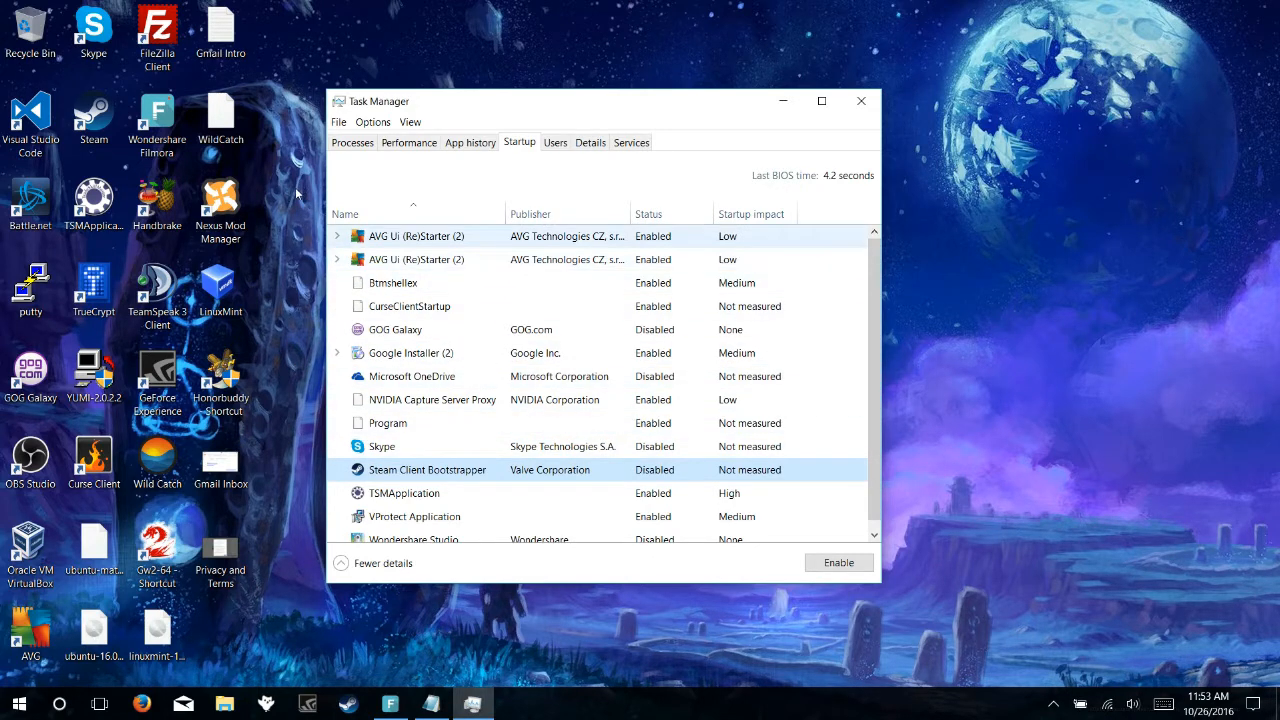
{"action": "mouse_move", "coordinate": [380, 204]}
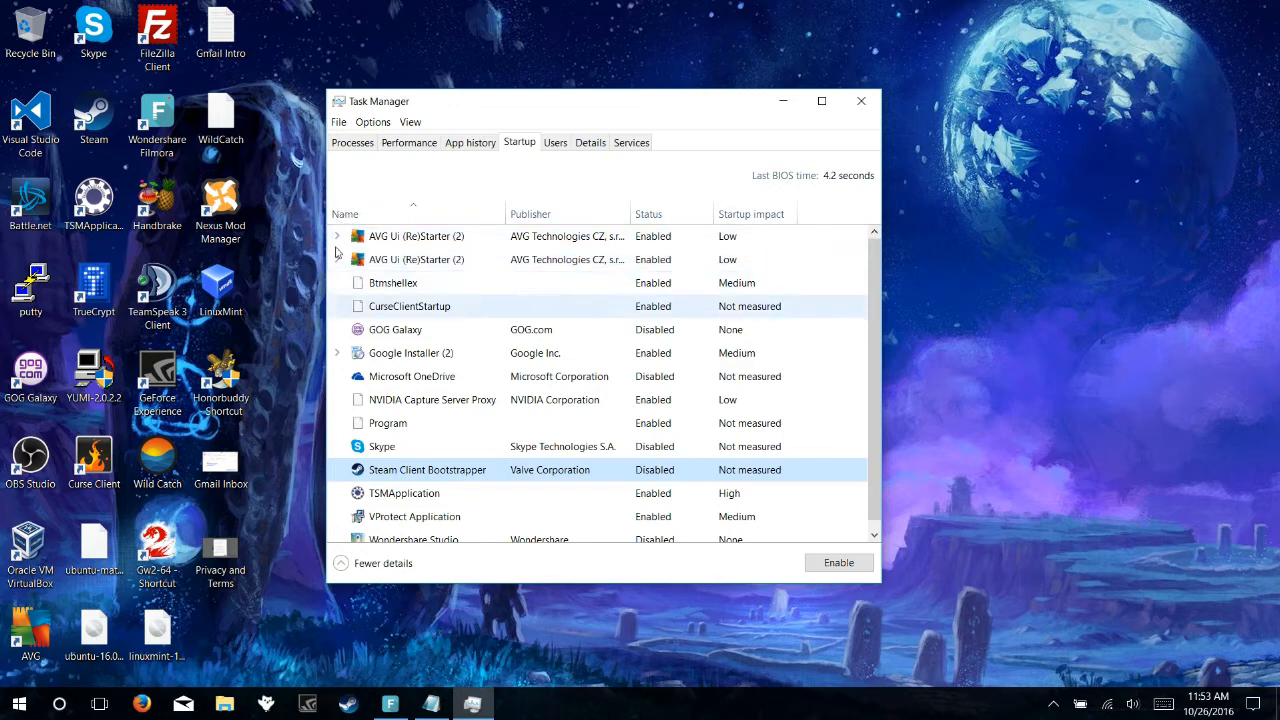
- Look over the Startup list entries, then close Task Manager to the desktop
{"action": "left_click", "coordinate": [396, 328]}
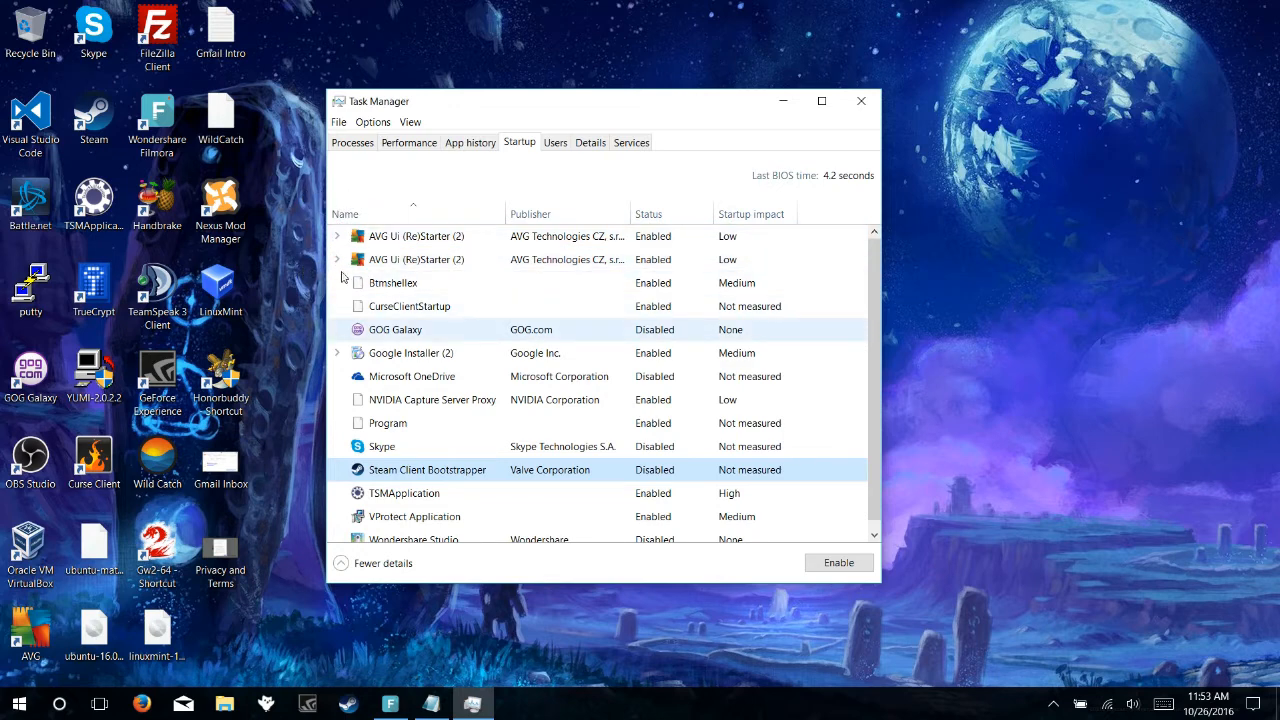
{"action": "mouse_move", "coordinate": [700, 252]}
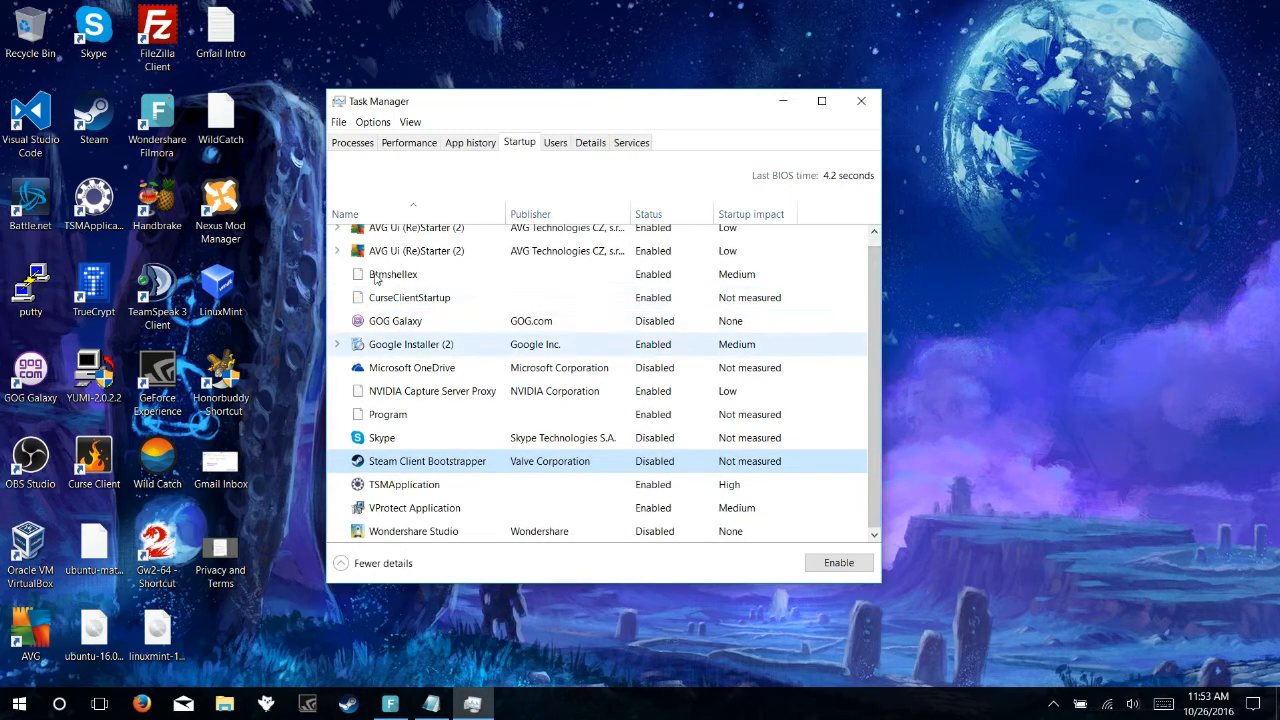
{"action": "left_click", "coordinate": [432, 390]}
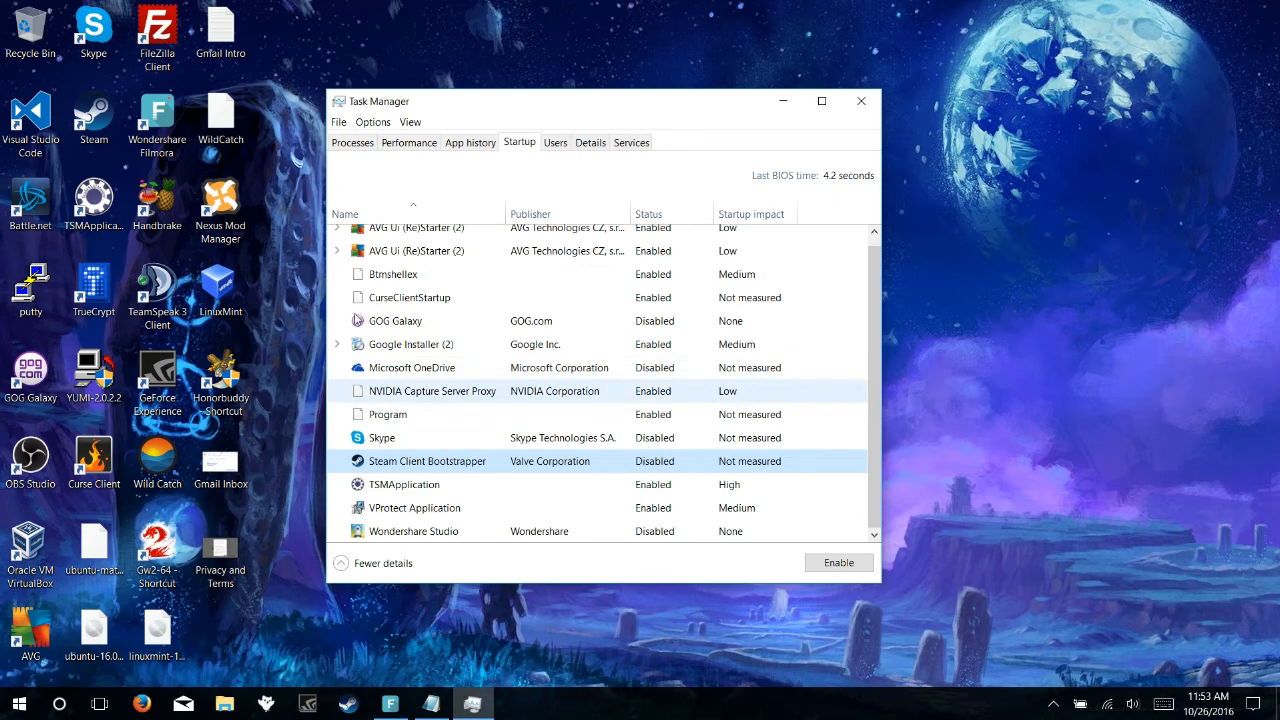
{"action": "left_click", "coordinate": [412, 368]}
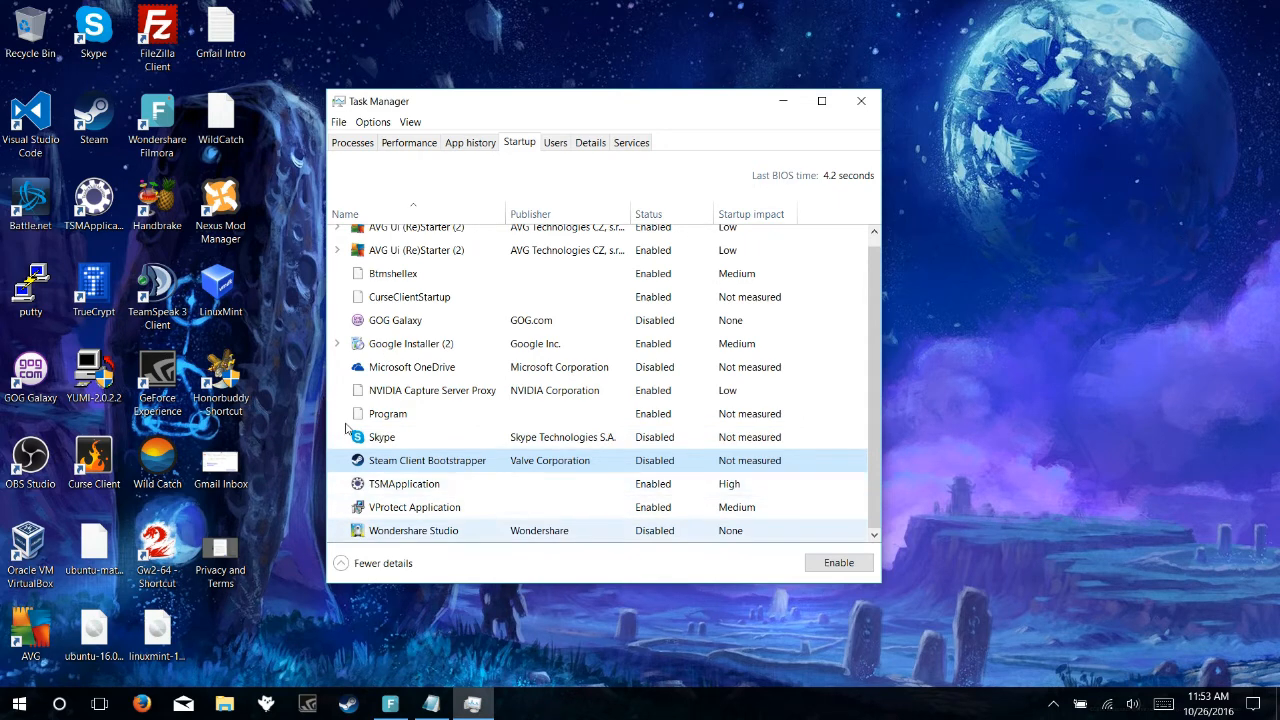
{"action": "left_click", "coordinate": [412, 368]}
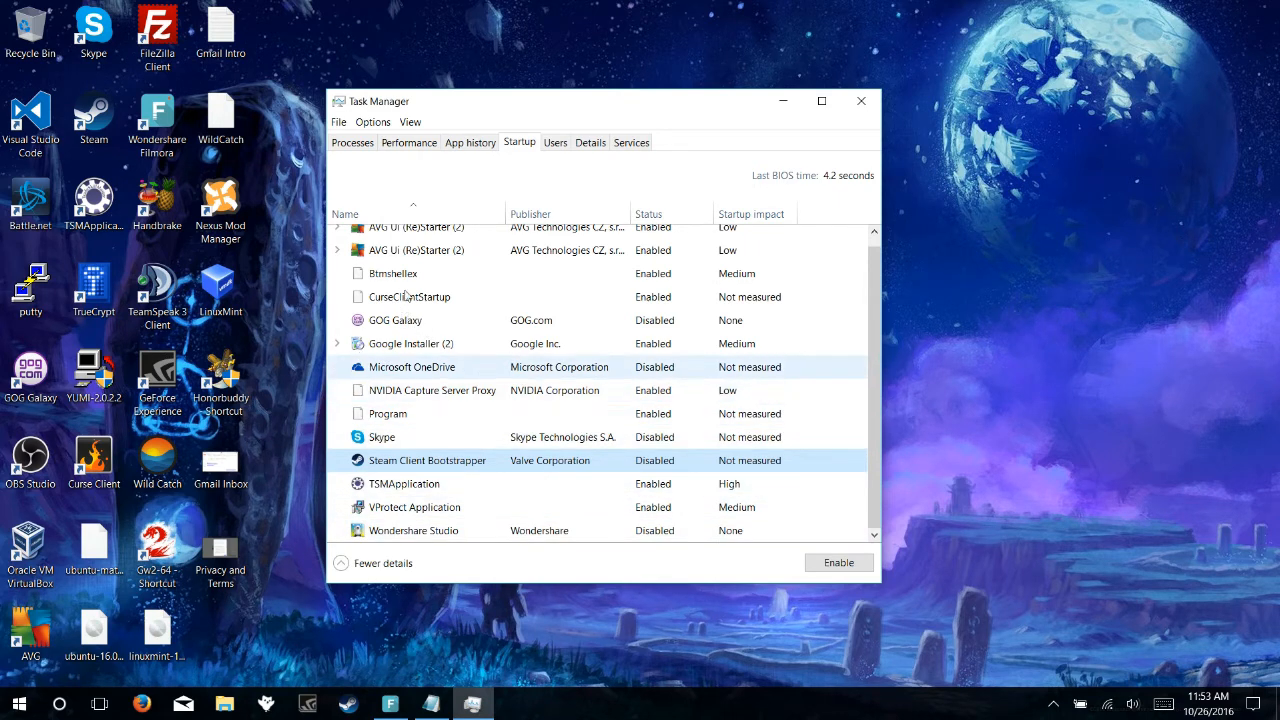
{"action": "scroll", "scroll_direction": "up", "scroll_amount": 3}
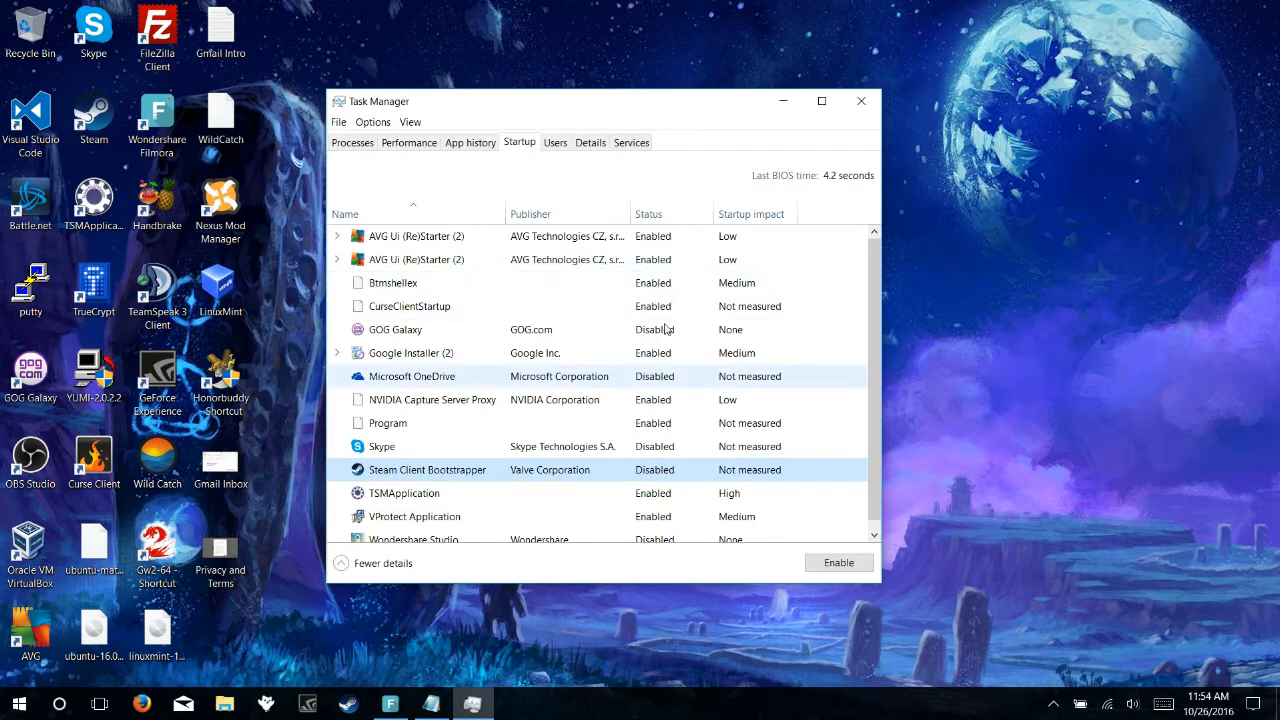
{"action": "scroll", "scroll_direction": "down", "scroll_amount": 3}
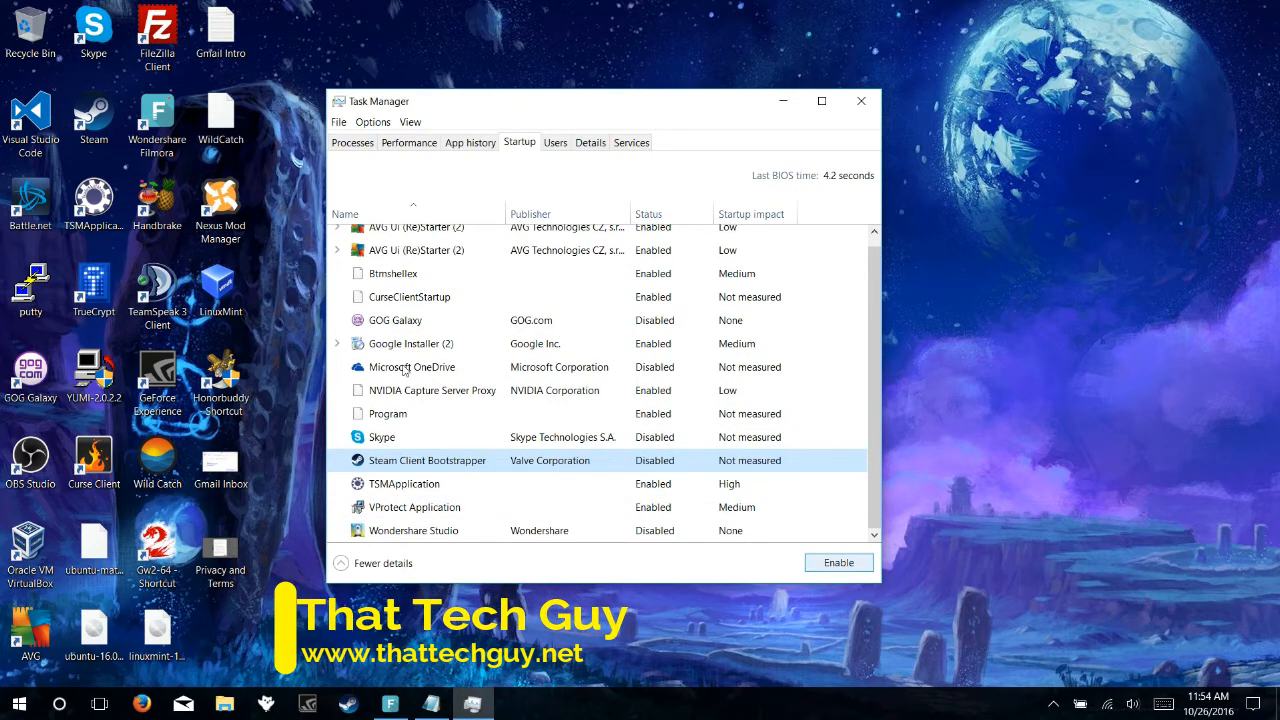
{"action": "left_click", "coordinate": [860, 100]}
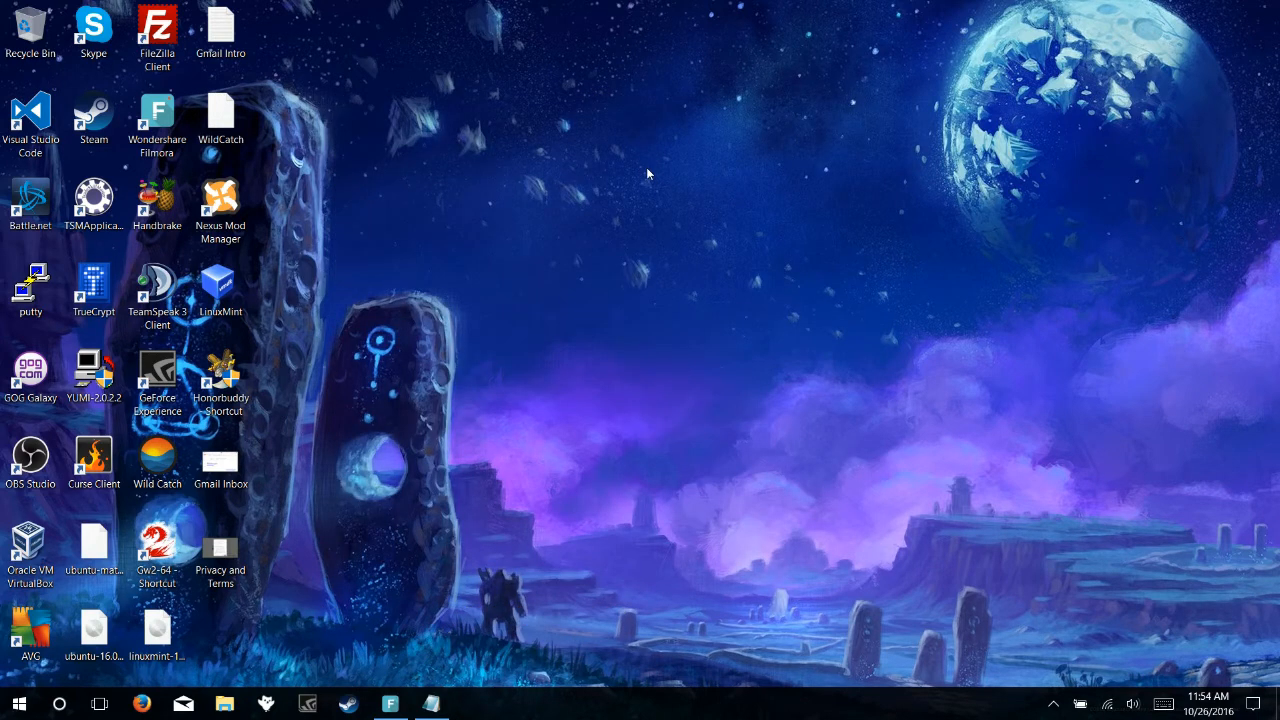